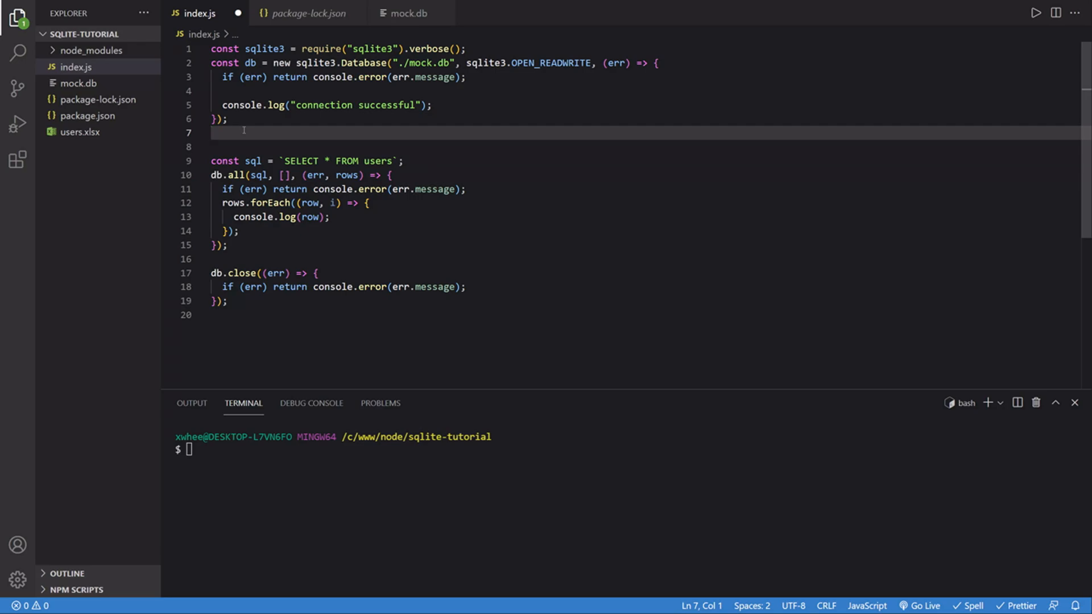
pyautogui.moveTo(257, 151)
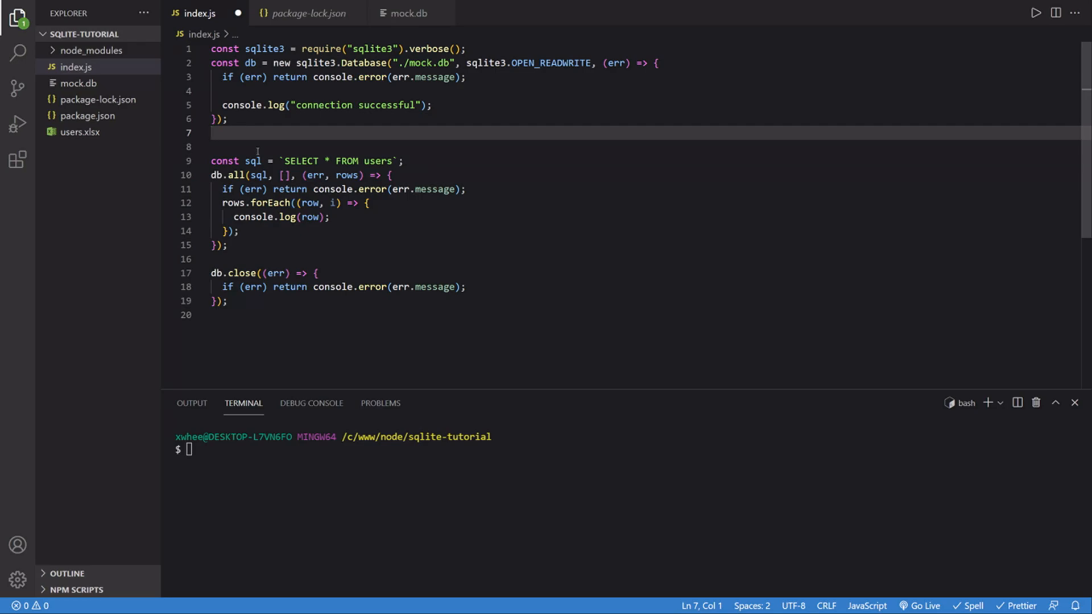
# Run 'node index' in the terminal to list all user rows
pyautogui.press('ctrl+a')
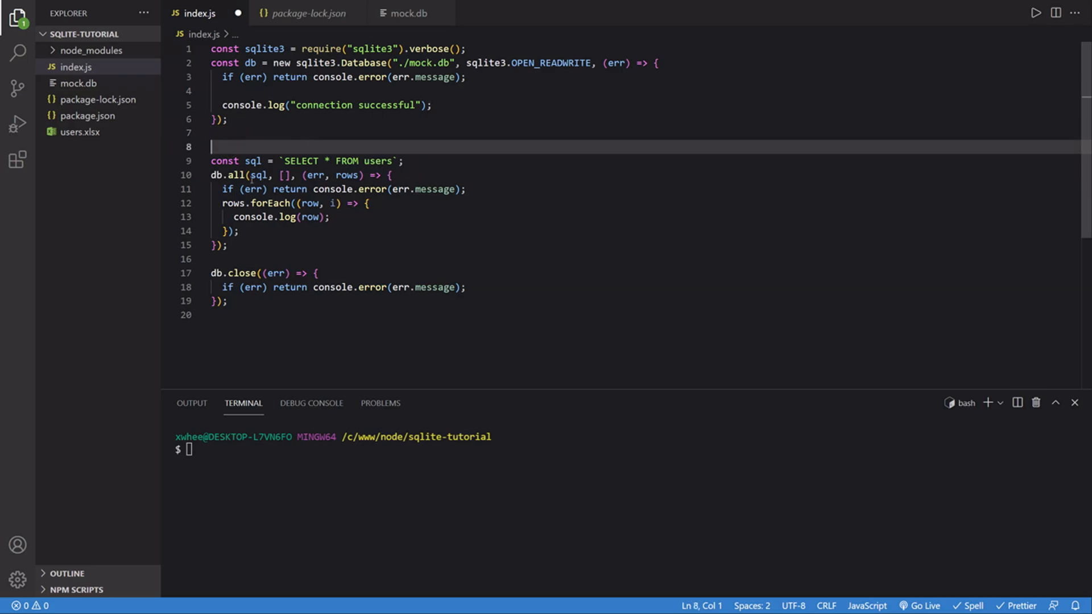
pyautogui.moveTo(232, 137)
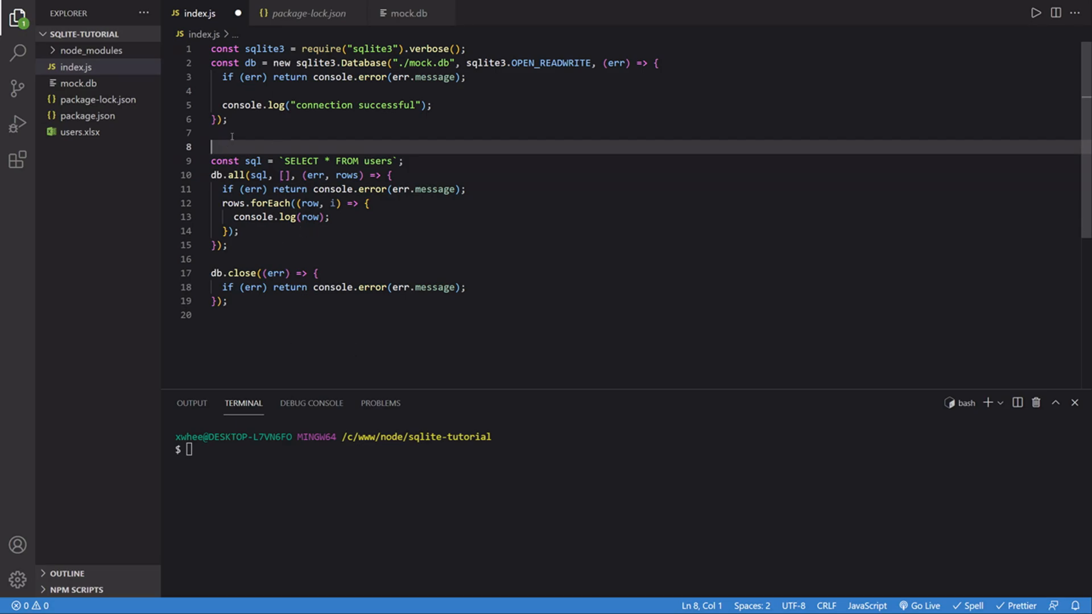
pyautogui.write('n')
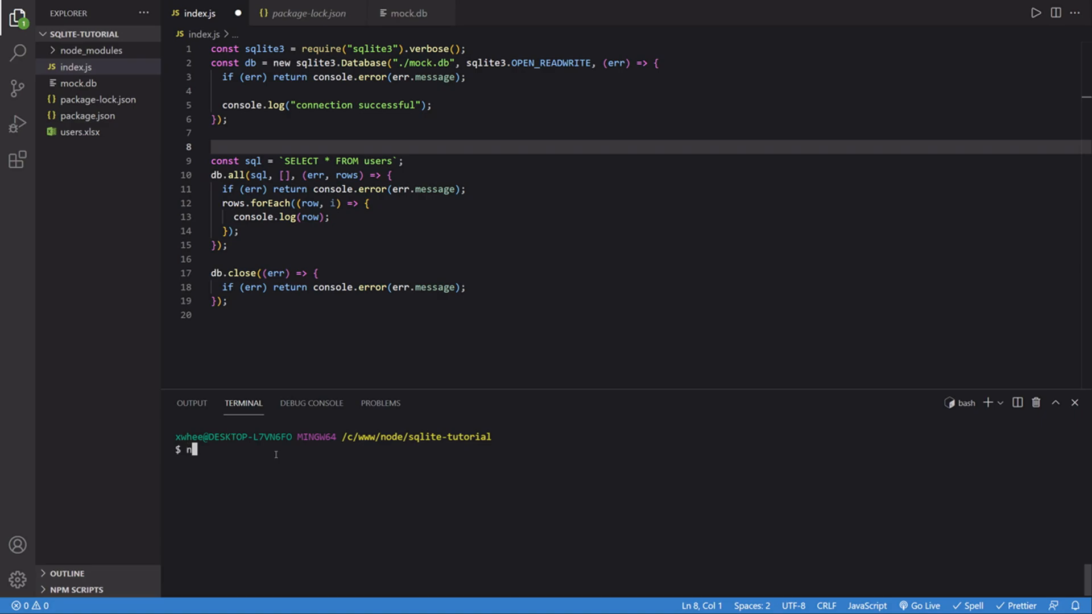
pyautogui.write('ode index')
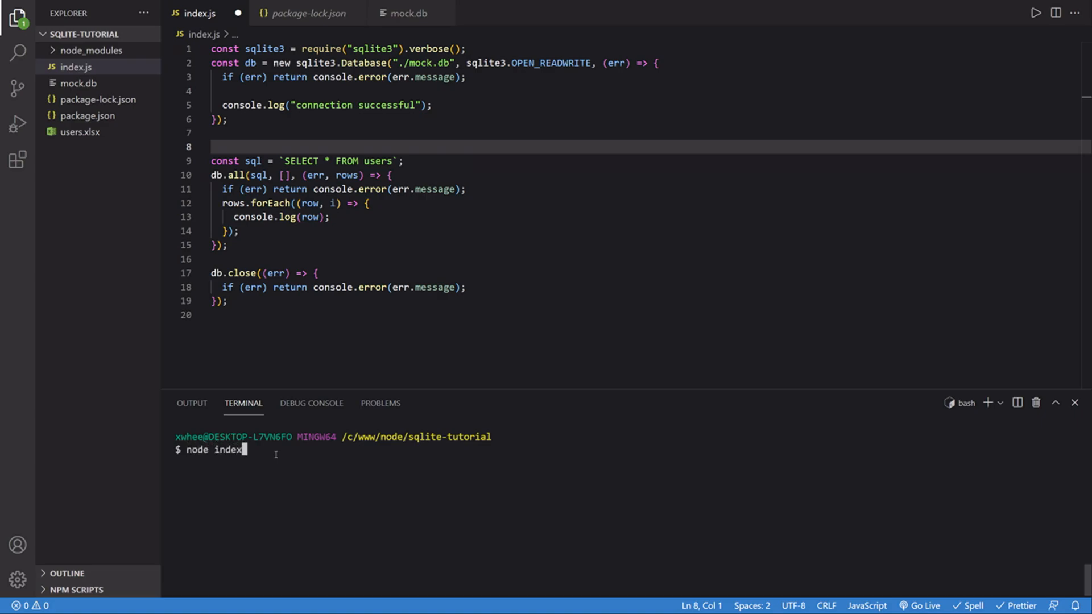
pyautogui.press('Return')
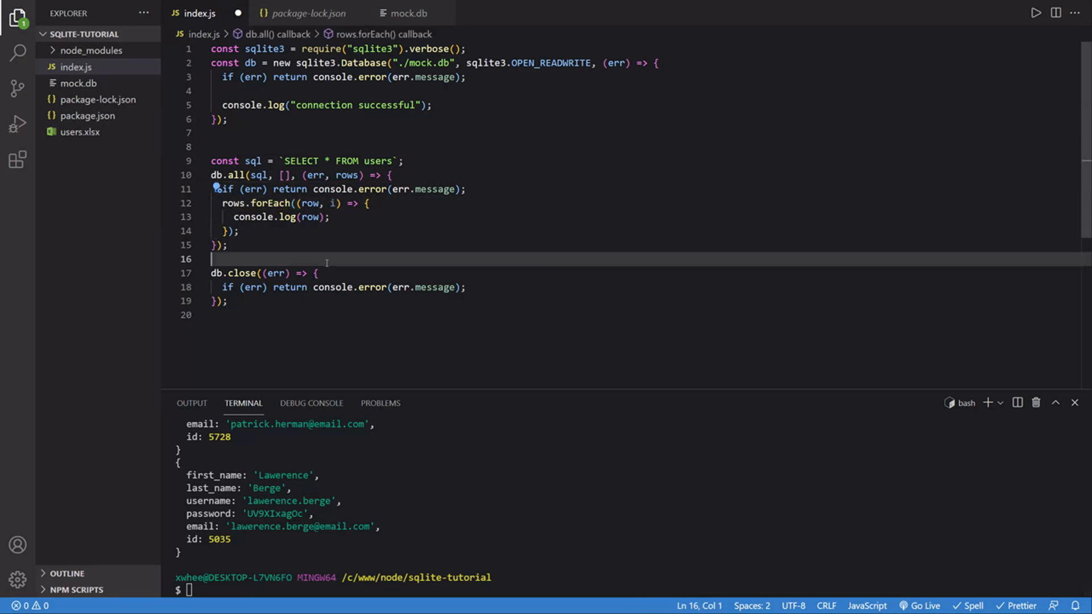
# Comment out the SELECT users query block on lines 9–15 and add a blank line
pyautogui.scroll(3)
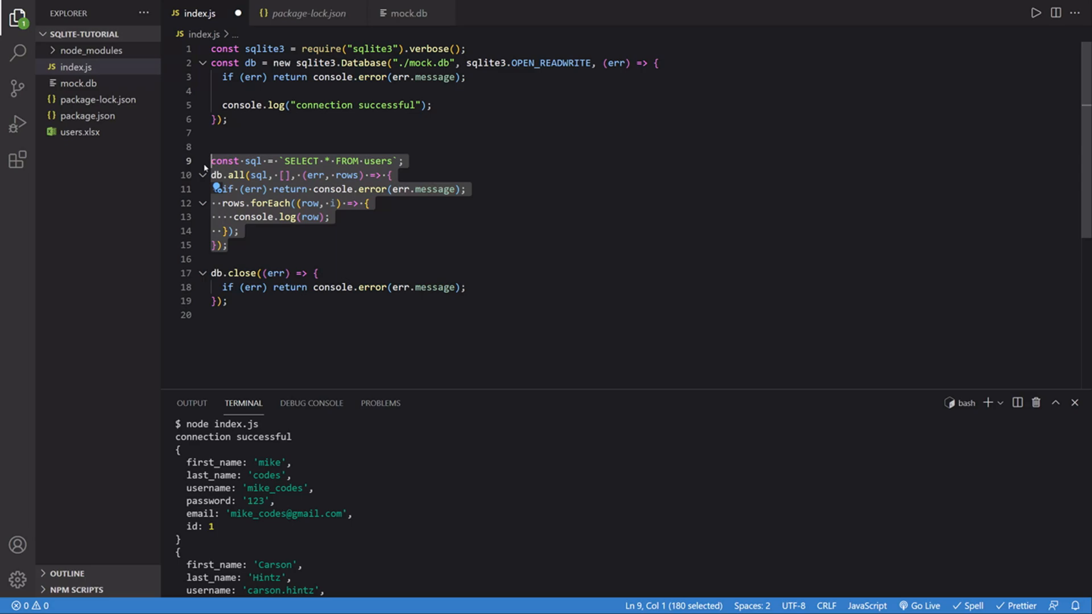
pyautogui.press('ctrl+/')
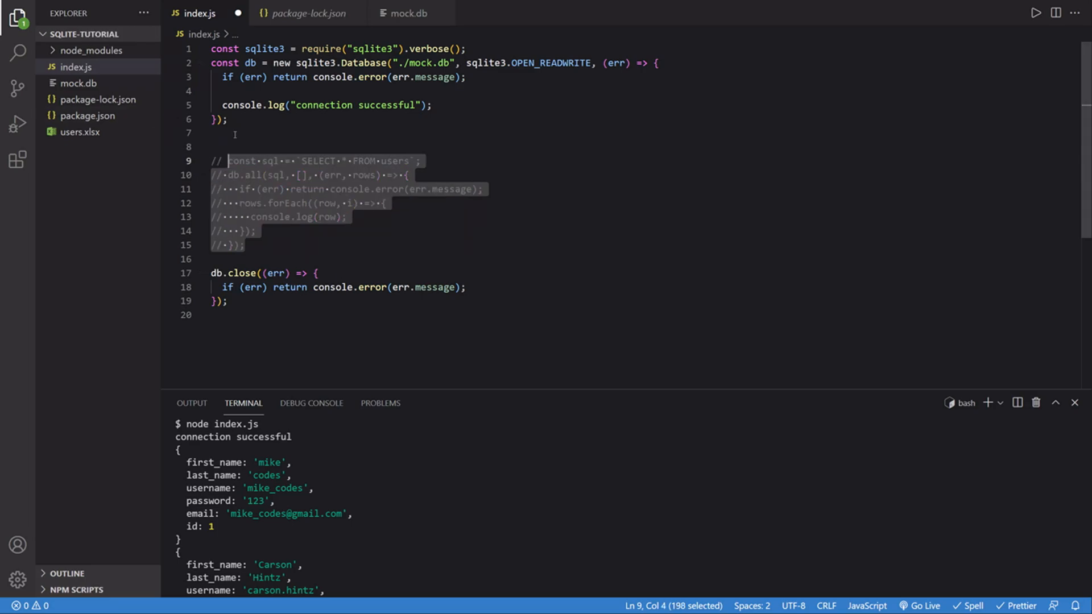
pyautogui.press('Enter')
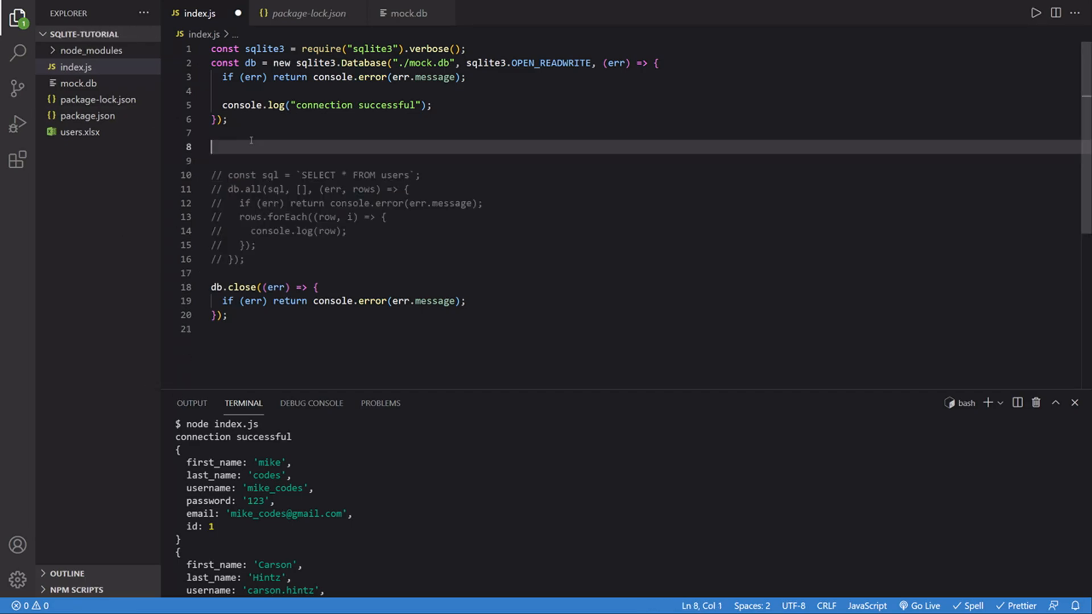
# Write const sql = `UPDATE users SET first_name = ? WHERE id = ?`; followed by blank lines
pyautogui.write('const sql = `')
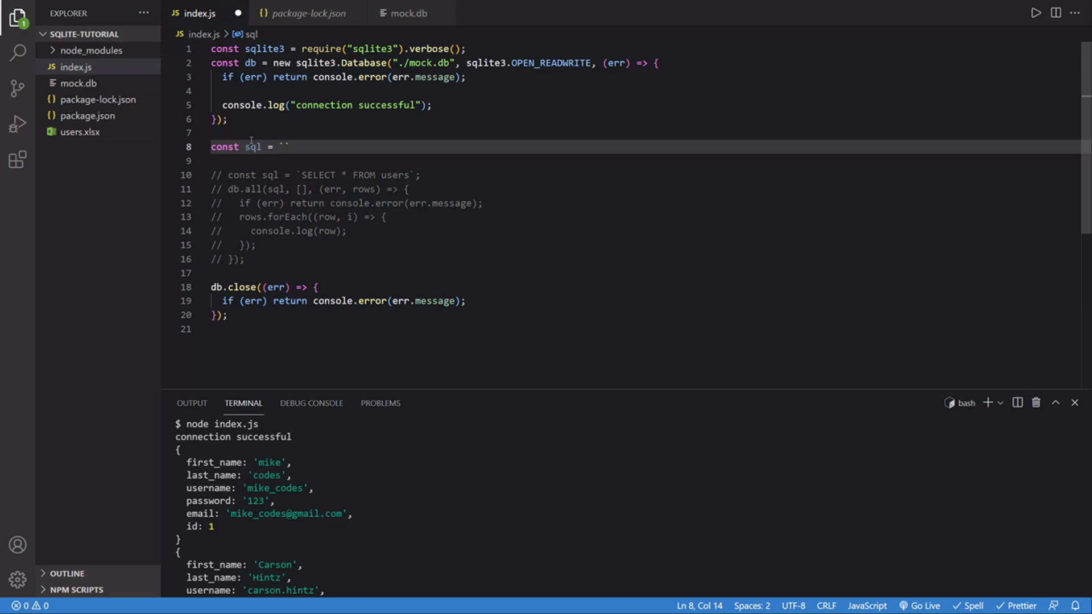
pyautogui.write('UPDATE')
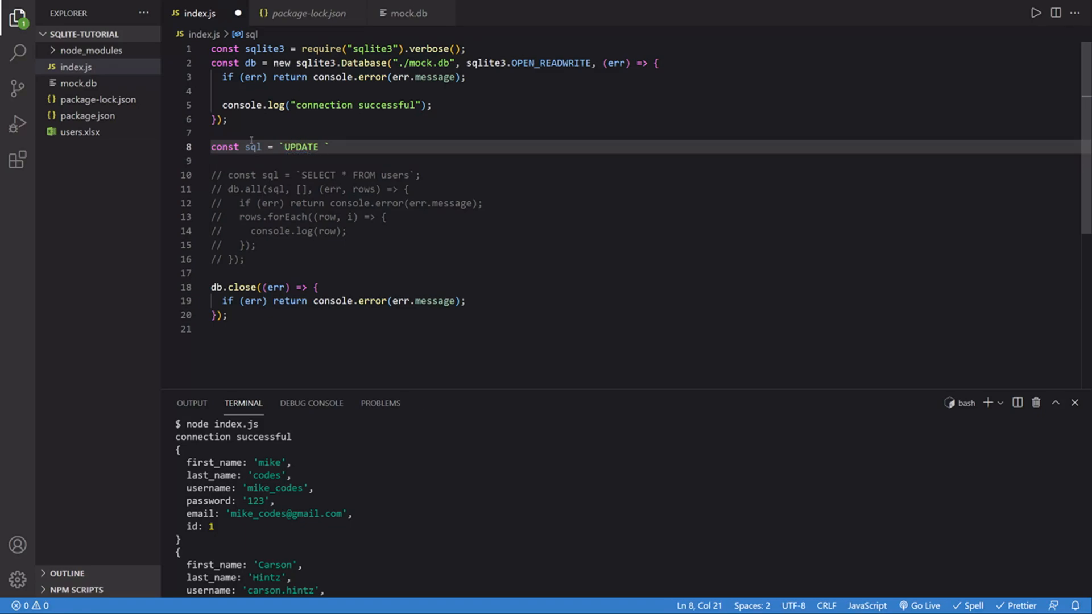
pyautogui.write('users')
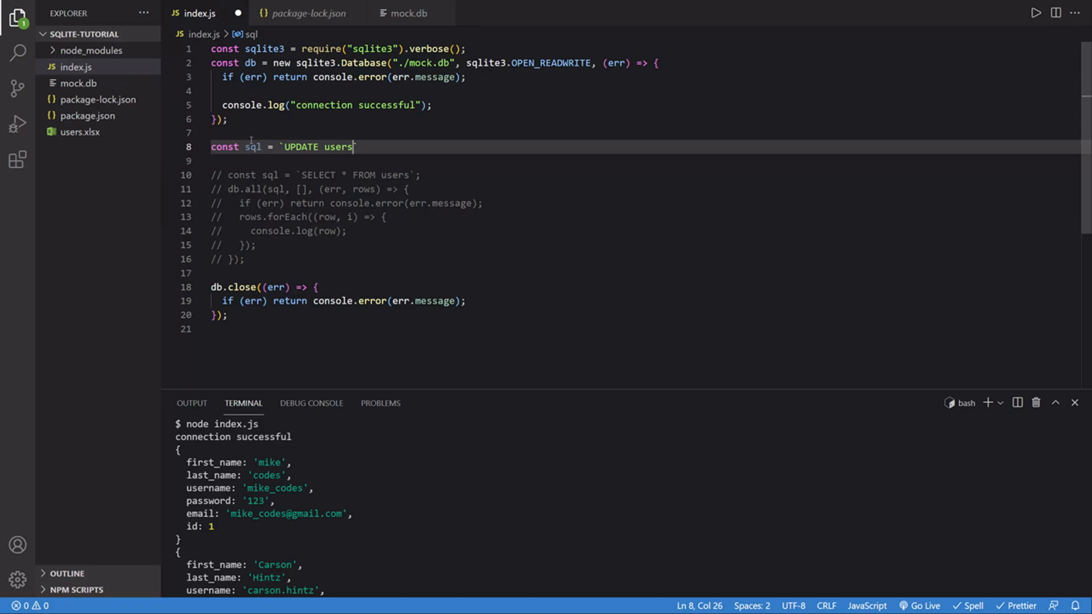
pyautogui.write('S')
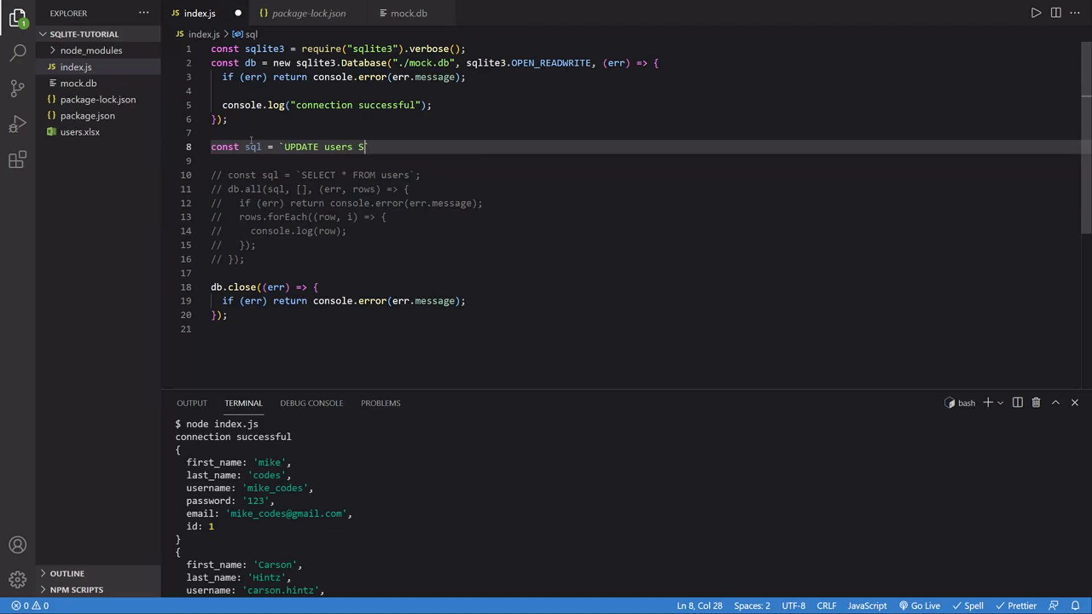
pyautogui.write('ET`')
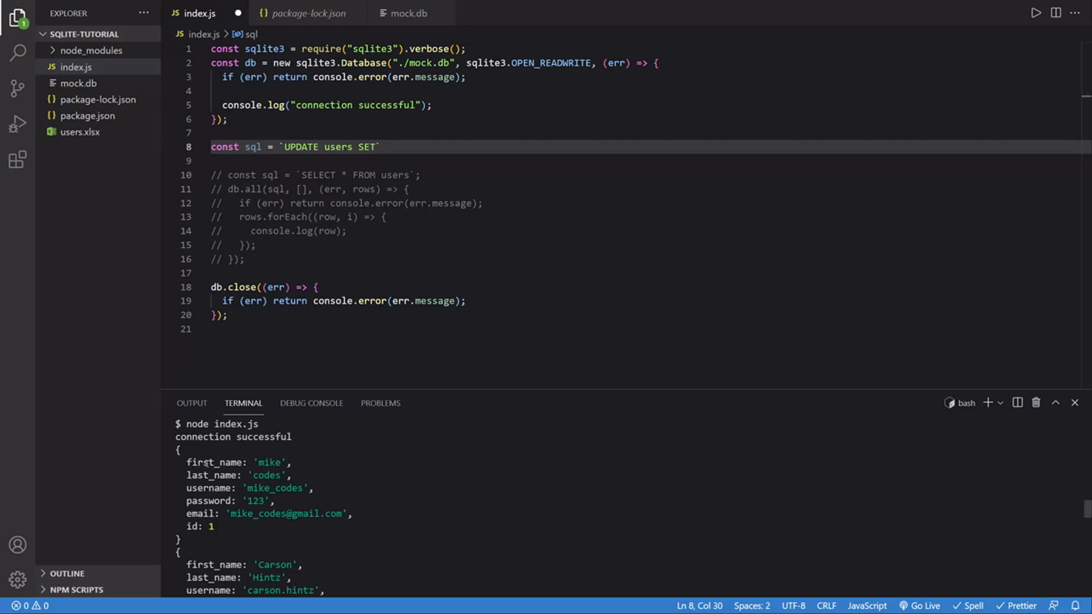
pyautogui.moveTo(411, 140)
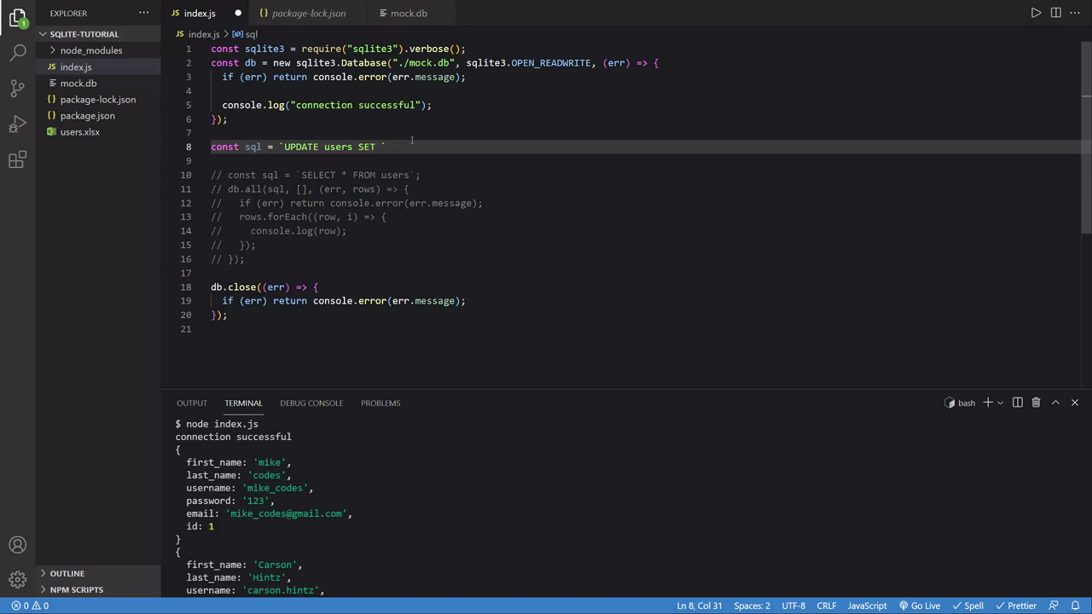
pyautogui.write('first')
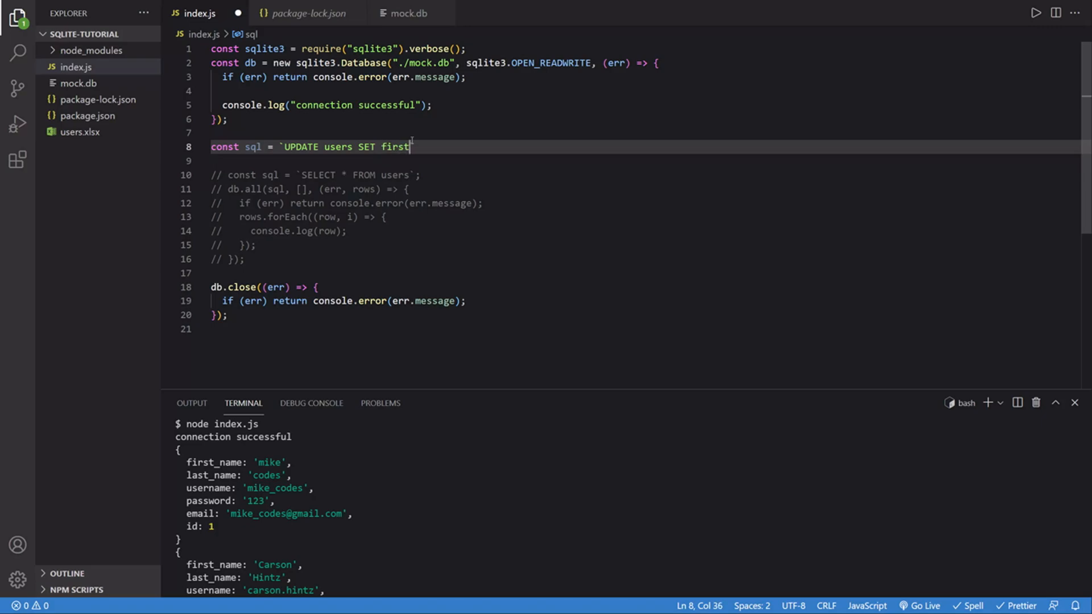
pyautogui.write('_name')
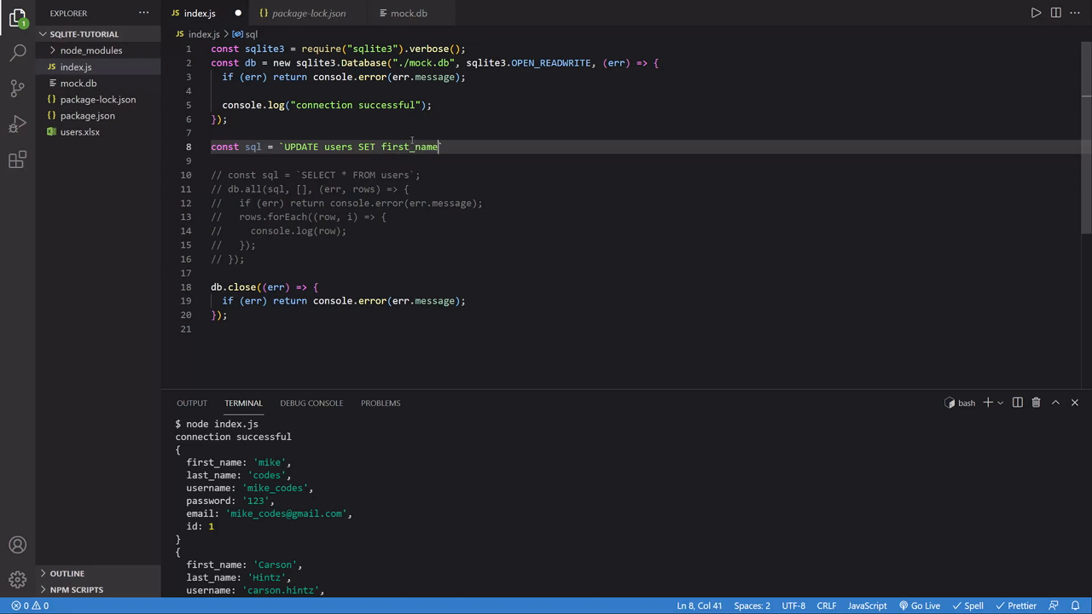
pyautogui.write('= `')
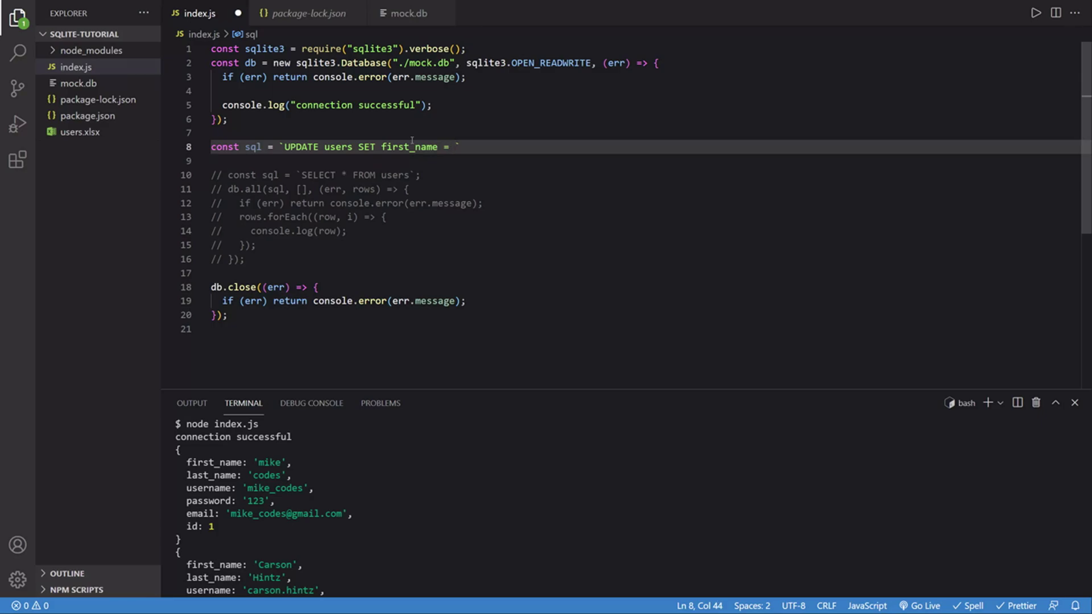
pyautogui.write('?')
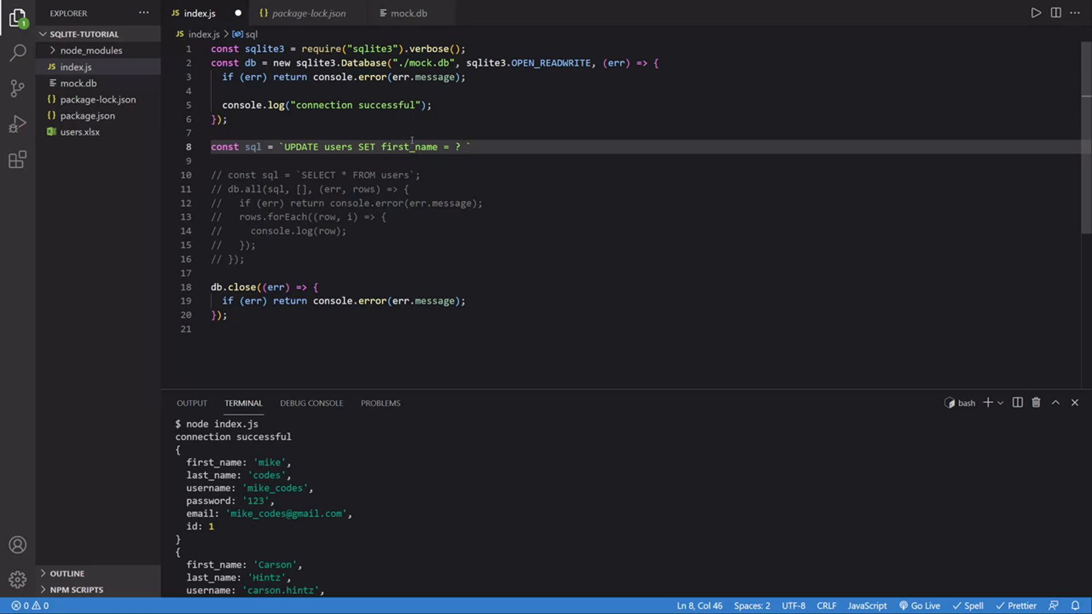
pyautogui.write('WHERE id')
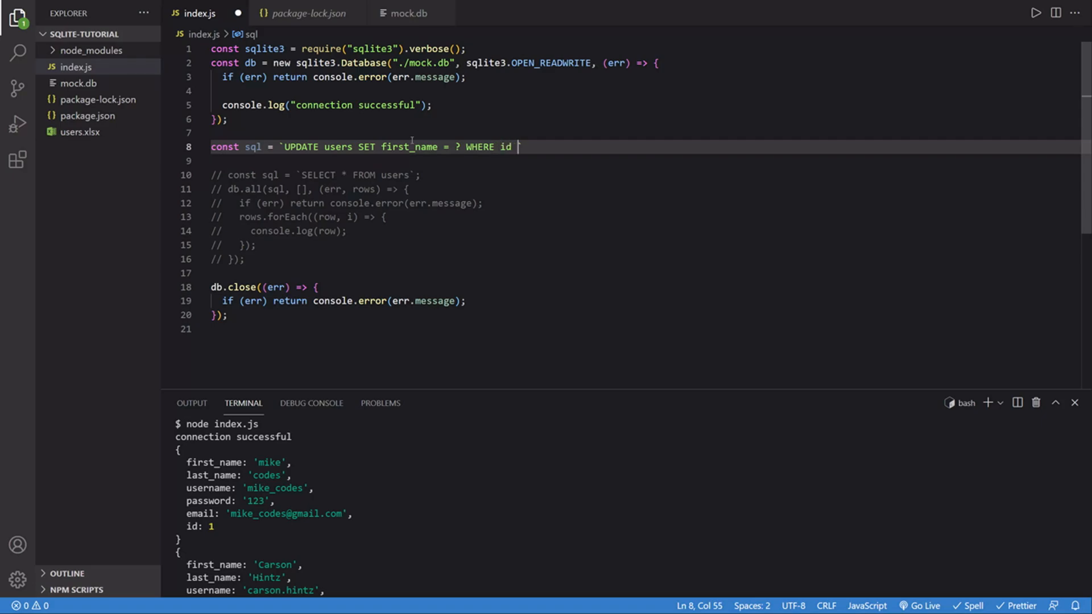
pyautogui.write('= ?`')
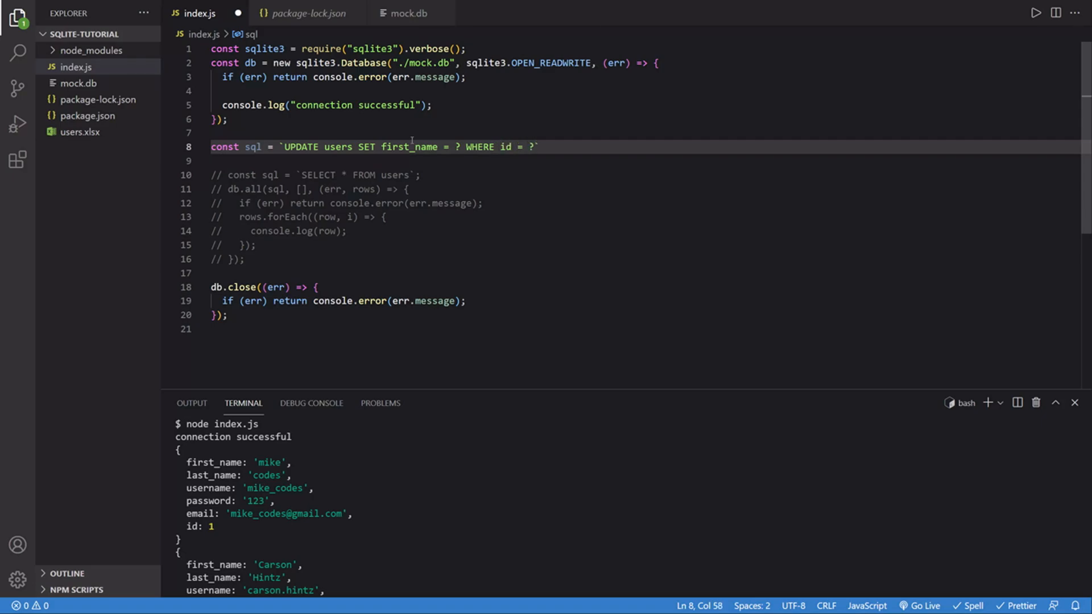
pyautogui.write(';')
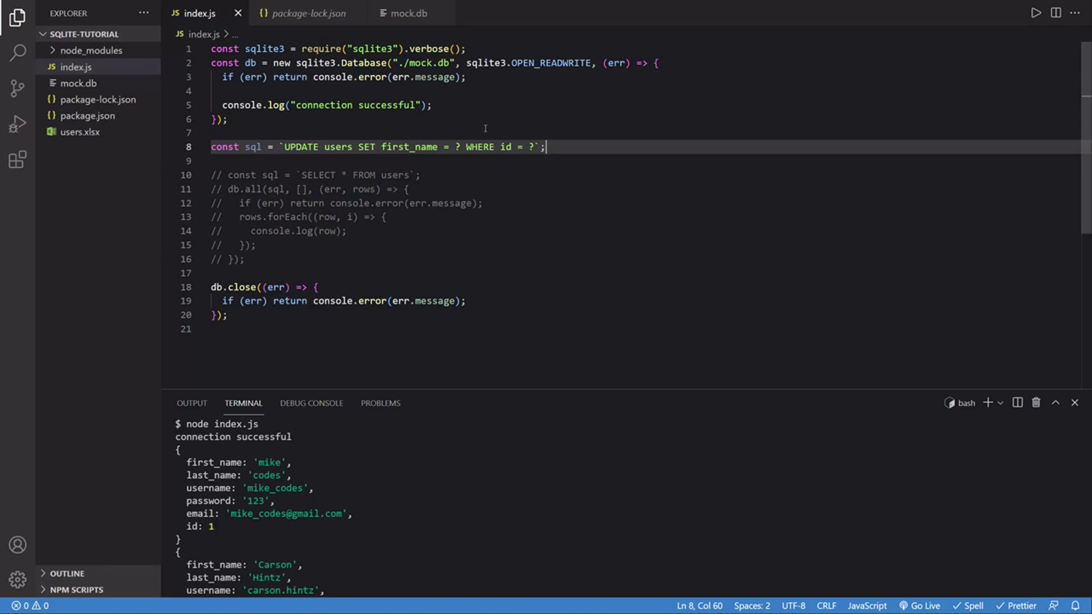
pyautogui.moveTo(478, 126)
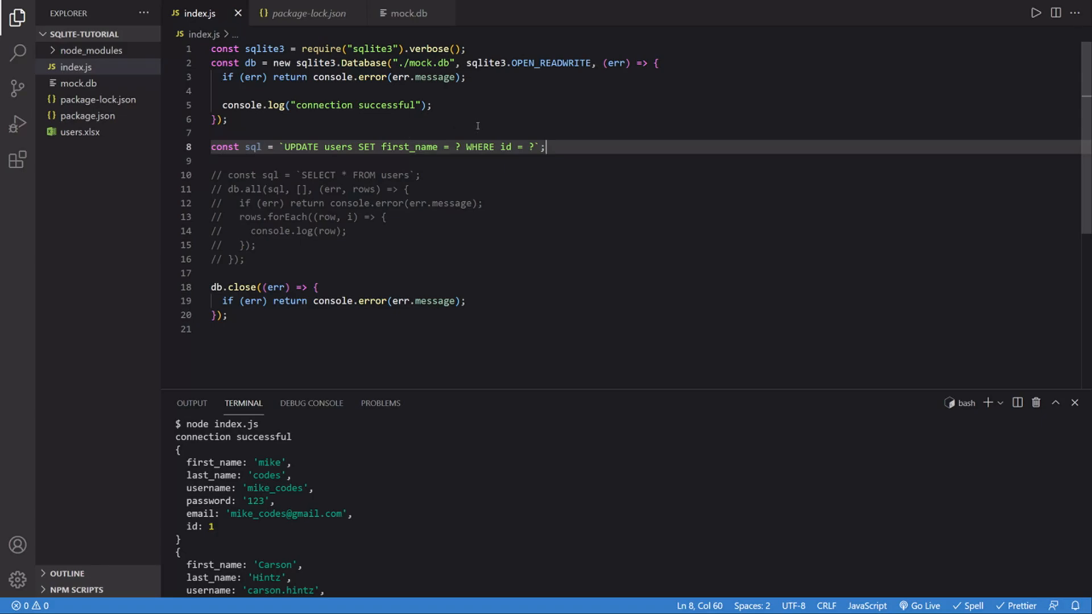
pyautogui.press('Enter')
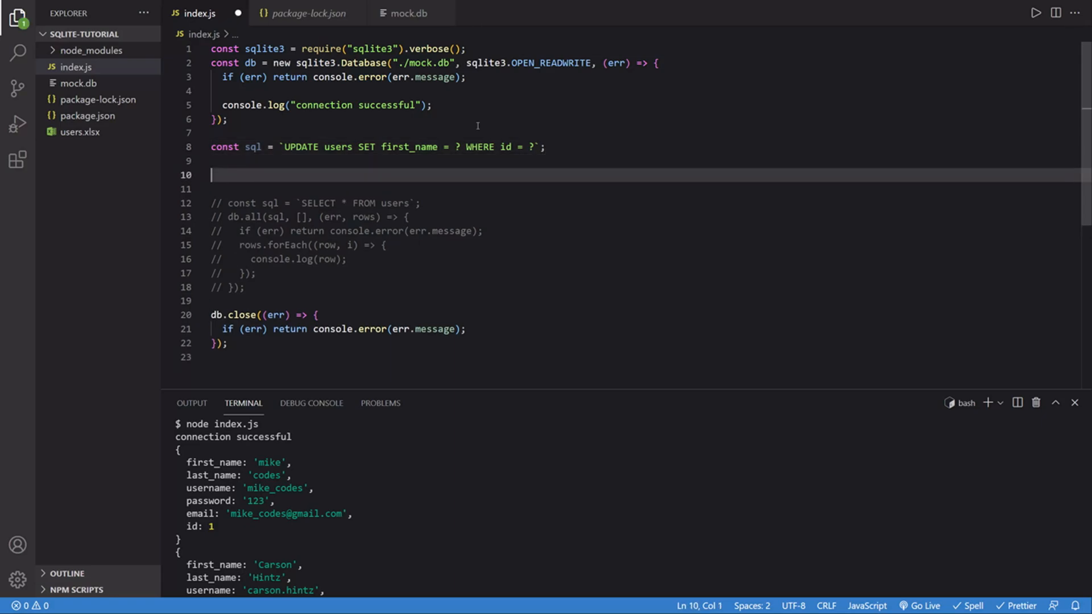
# Add db.run(sql, ['Joe', 1]) with a callback that logs err.message on error
pyautogui.write('db.')
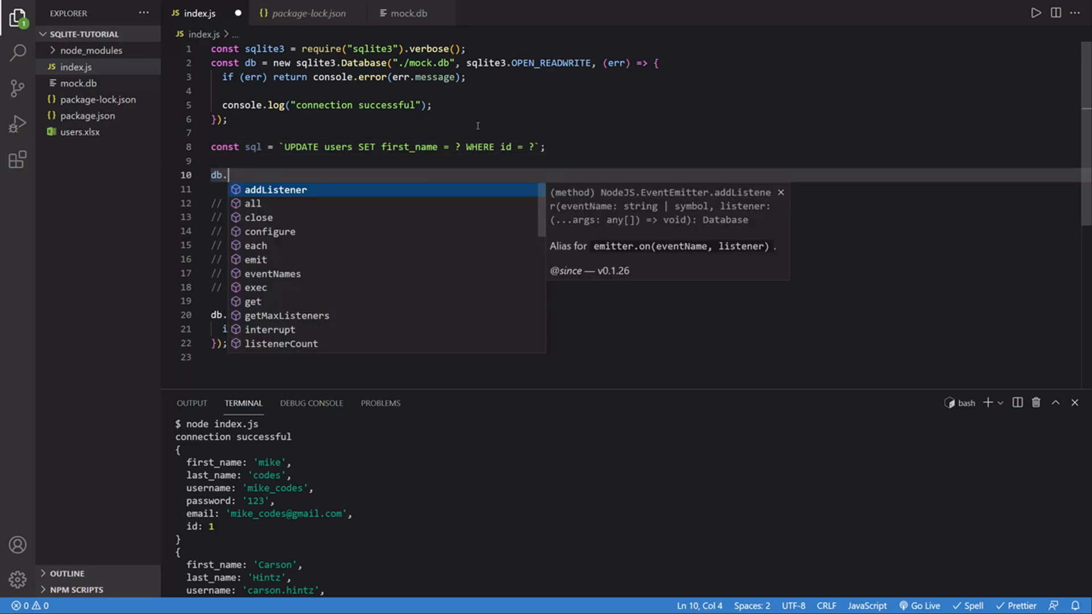
pyautogui.write('run(sql')
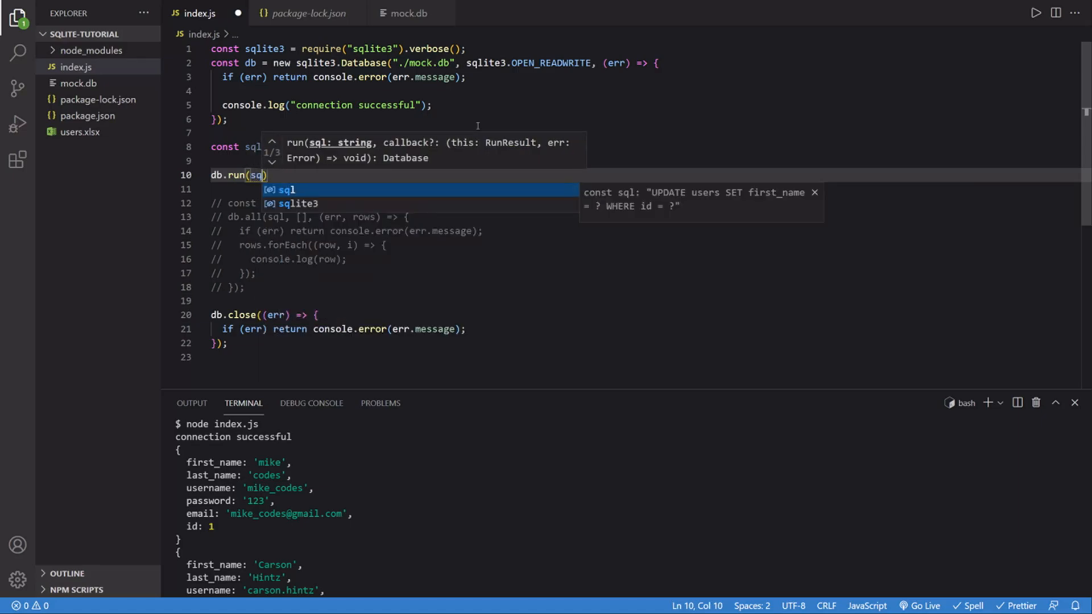
pyautogui.write(',')
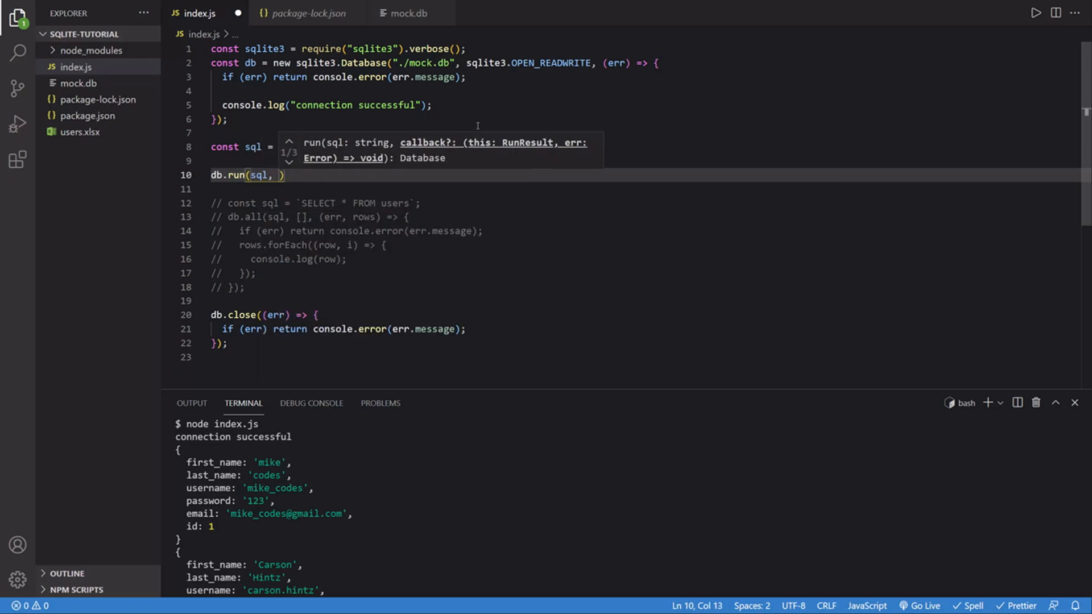
pyautogui.write('[]')
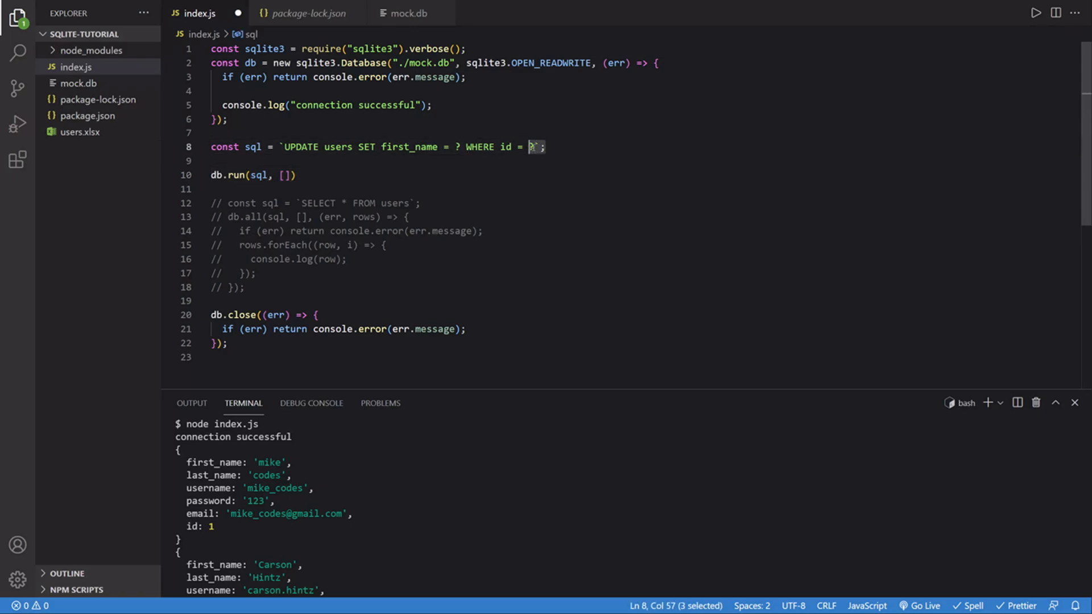
pyautogui.click(285, 175)
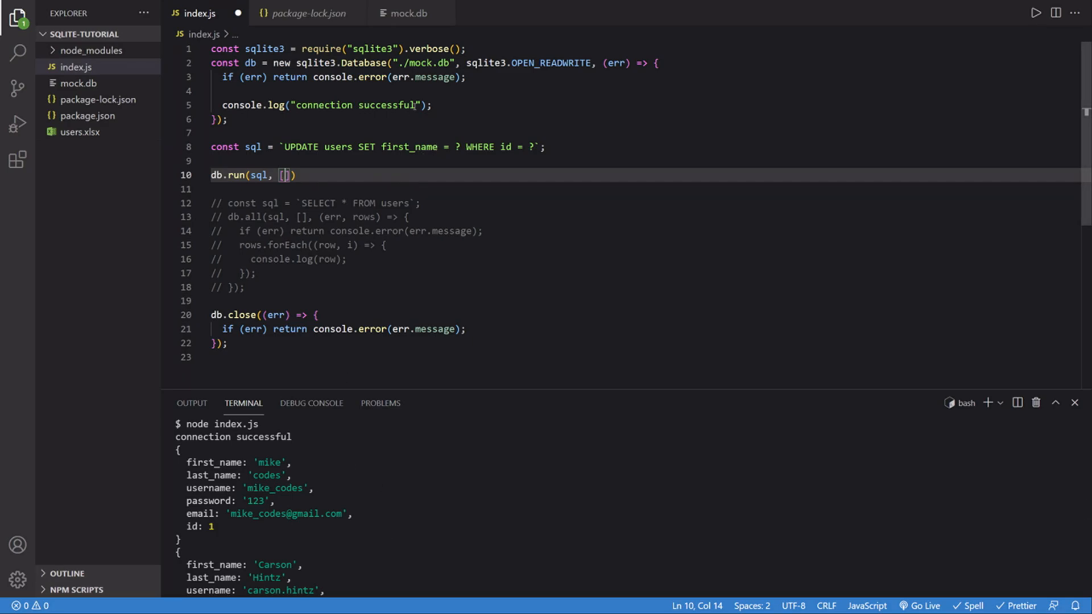
pyautogui.write("'Joe'")
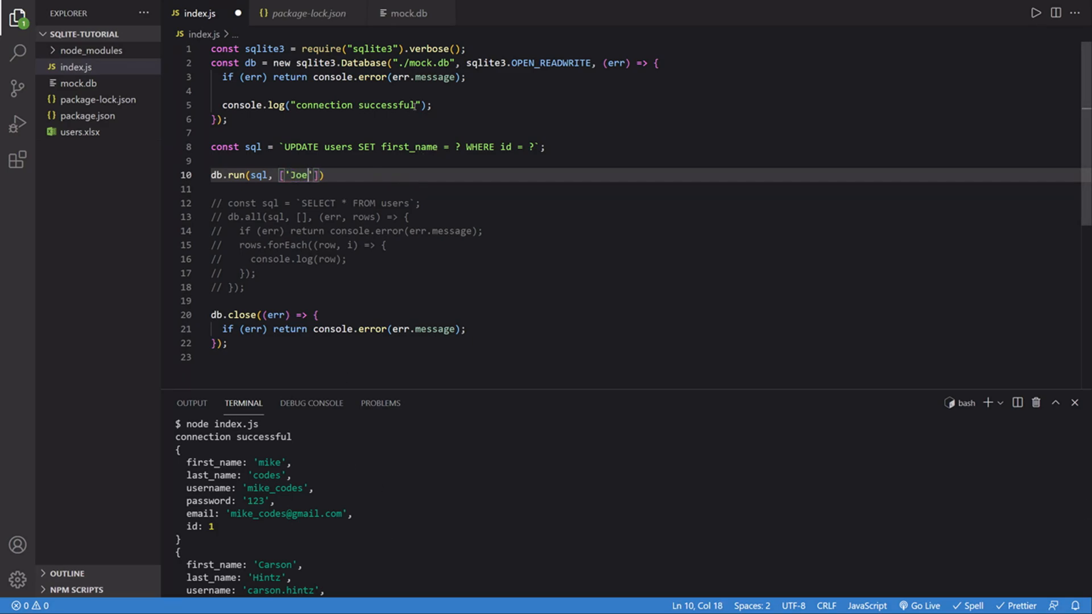
pyautogui.write(',')
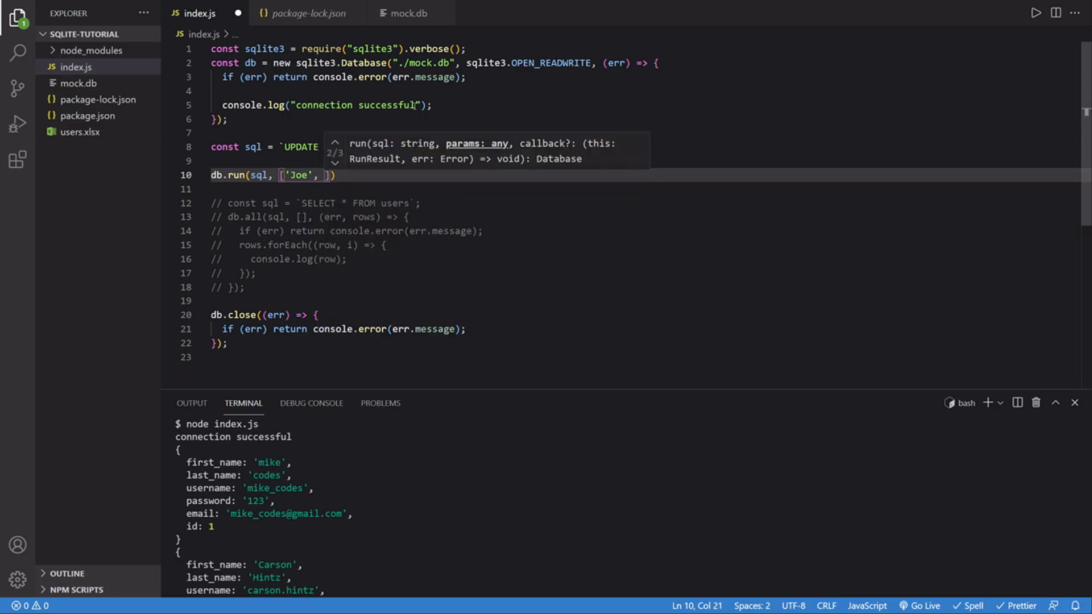
pyautogui.write('1')
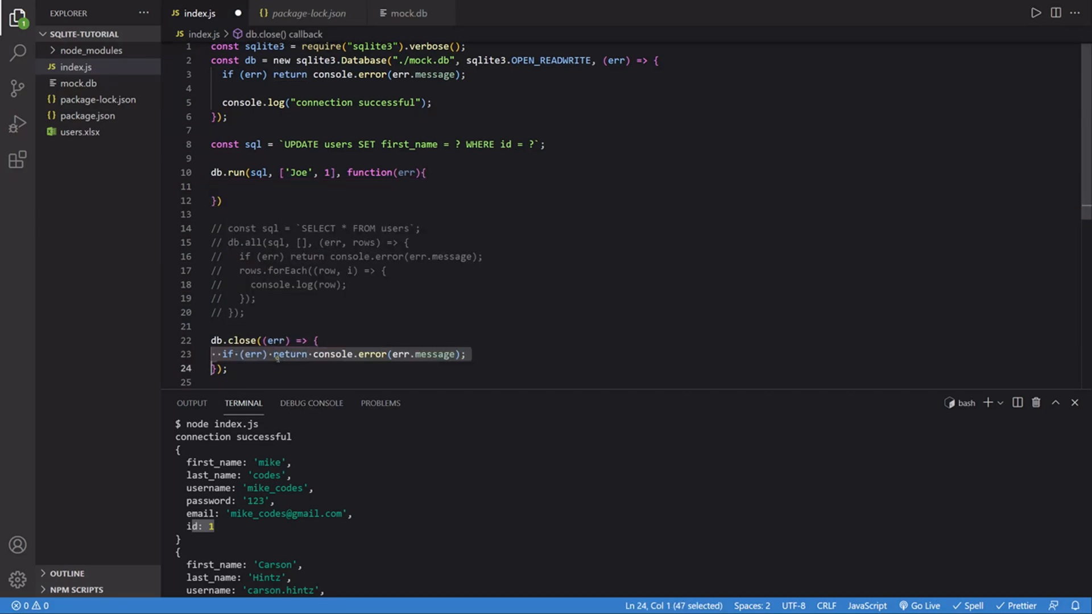
pyautogui.write('if (err) return console.error(err.message);')
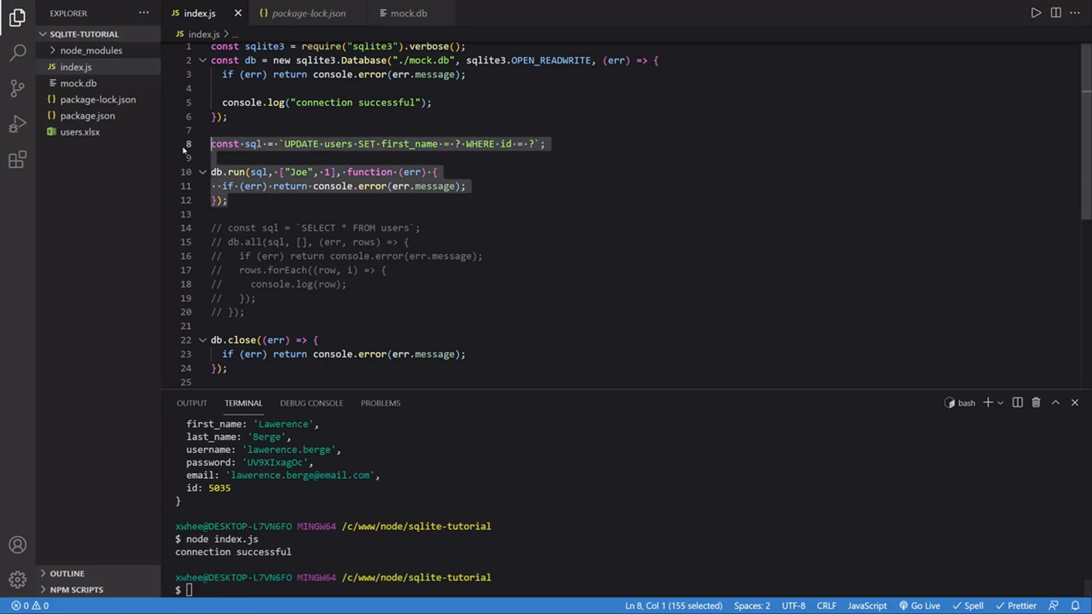
# Comment out the update code, rerun the listing, and scroll to see user 1 named Joe
pyautogui.press('ctrl+/')
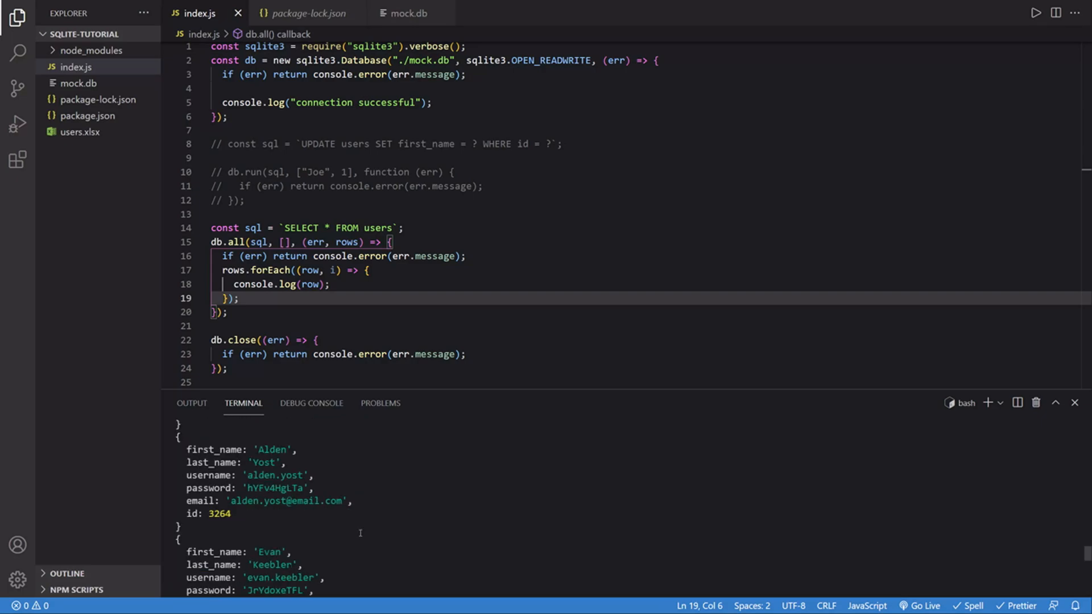
pyautogui.press('Return')
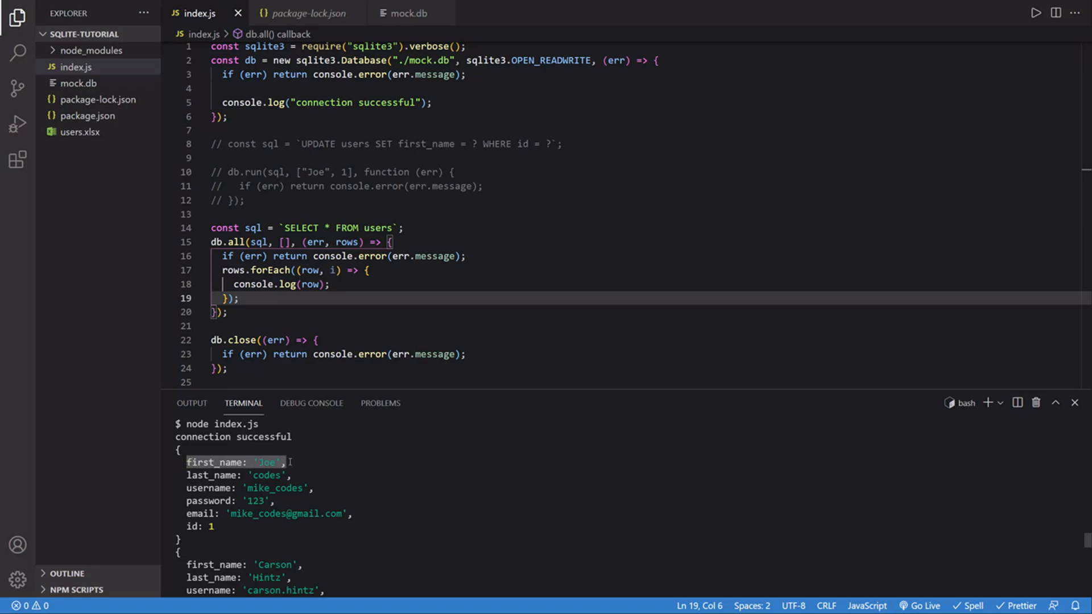
pyautogui.scroll(-3)
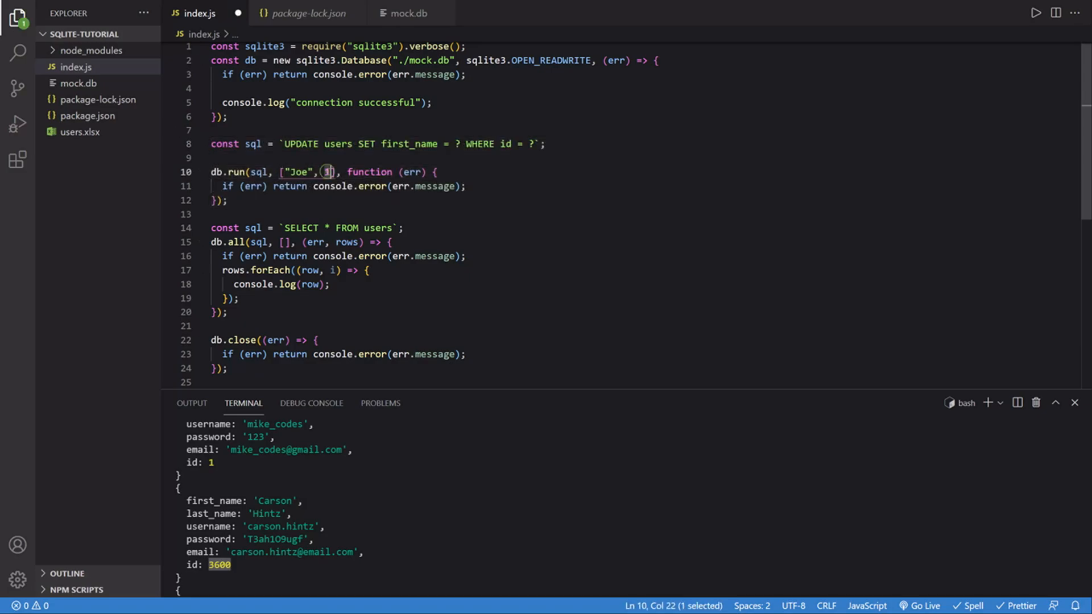
# Uncomment the update, briefly try matching first_name 'Carson', then revert to WHERE id = ? with ['Joe', 1]
pyautogui.write('3600')
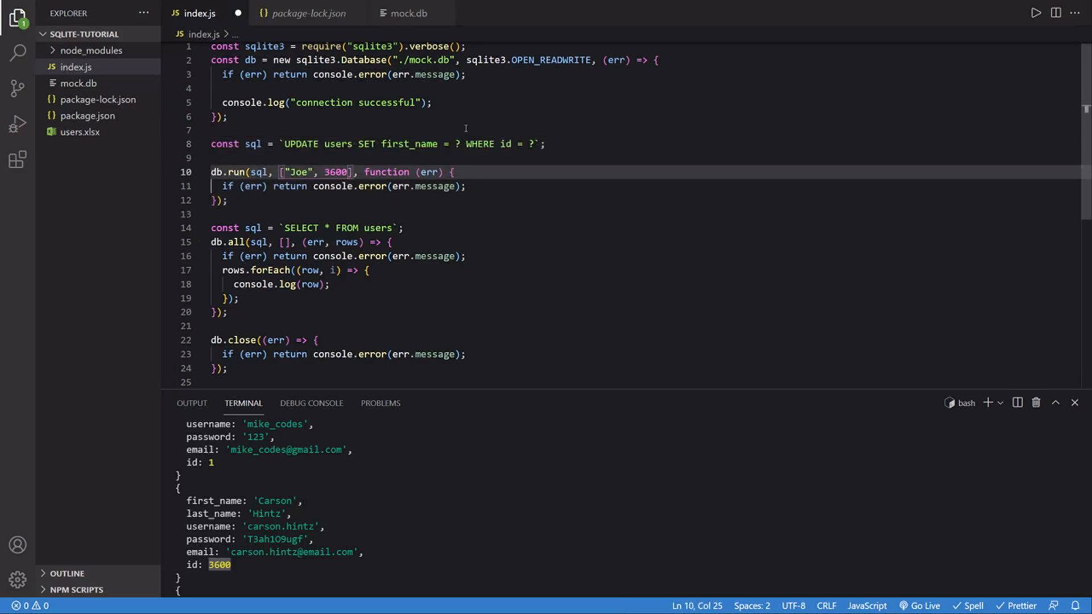
pyautogui.write('1')
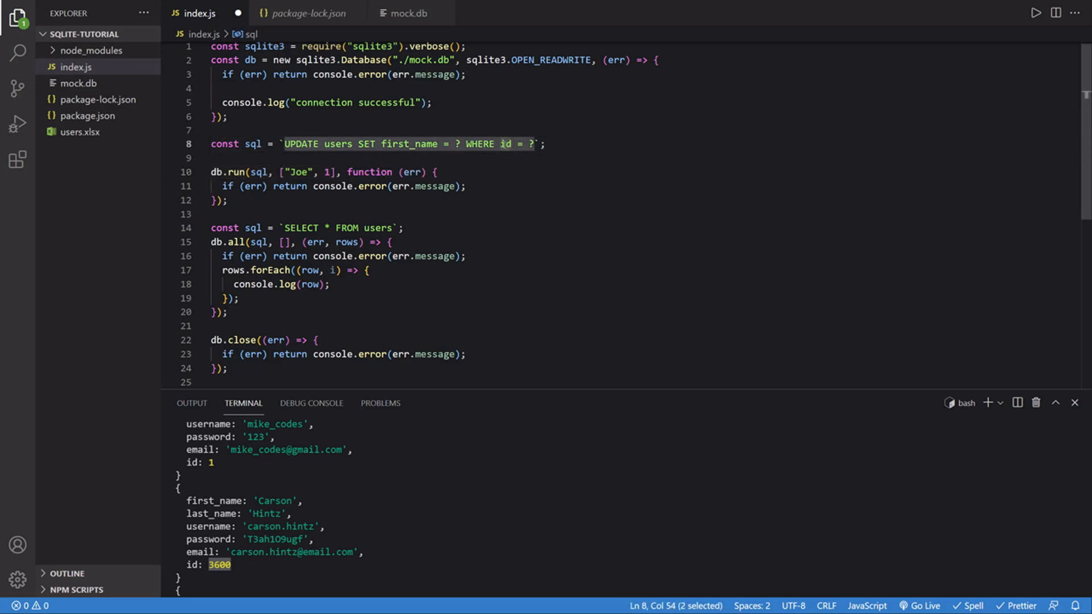
pyautogui.write('first_name')
pyautogui.click(339, 172)
pyautogui.write("'Cars")
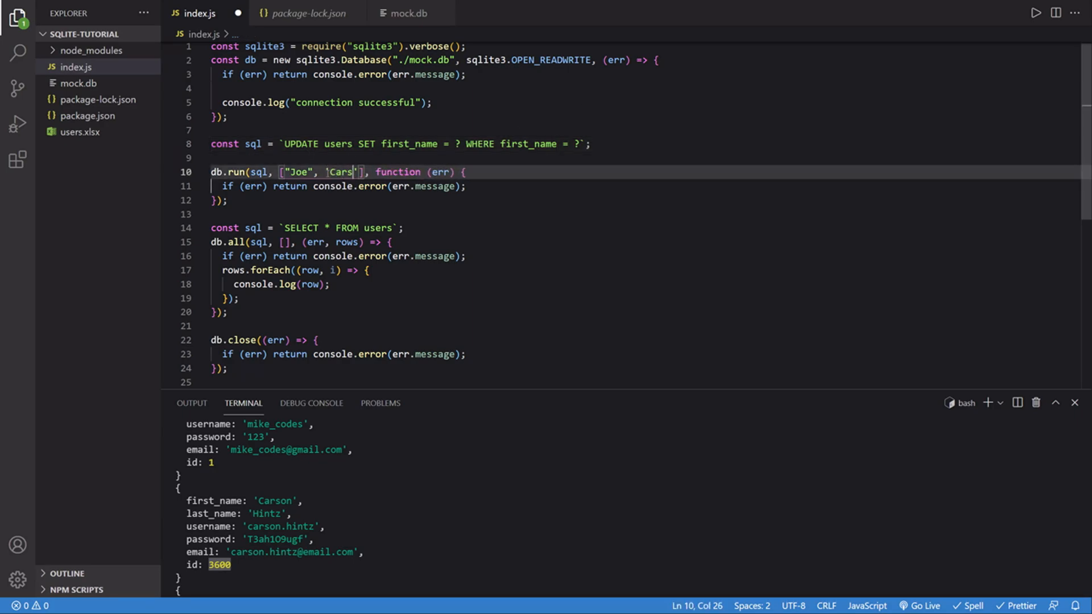
pyautogui.write('on')
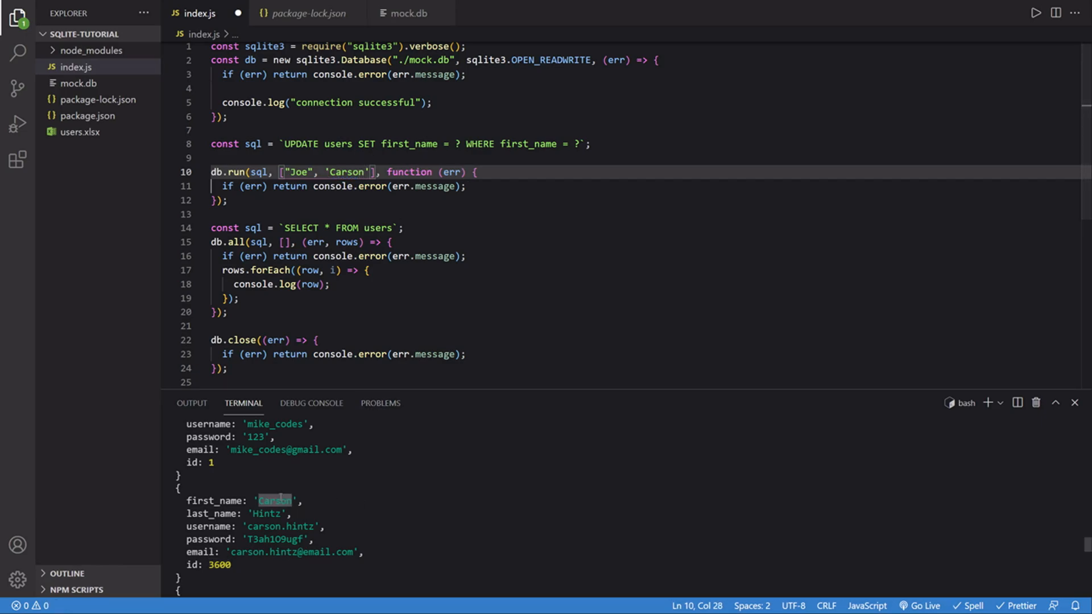
pyautogui.press('Backspace')
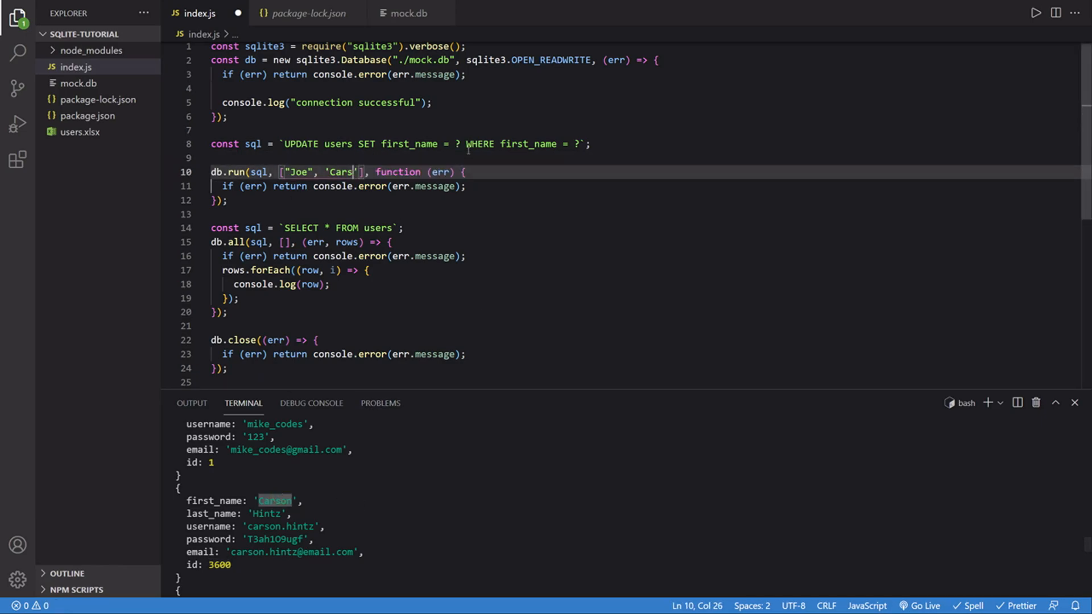
pyautogui.press('BackSpace')
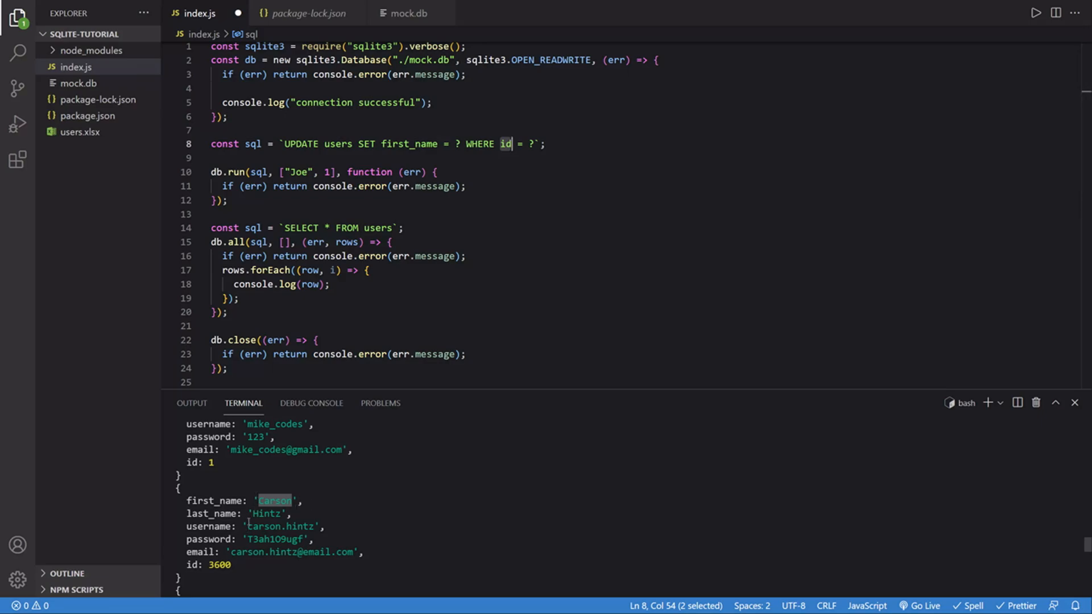
pyautogui.click(229, 200)
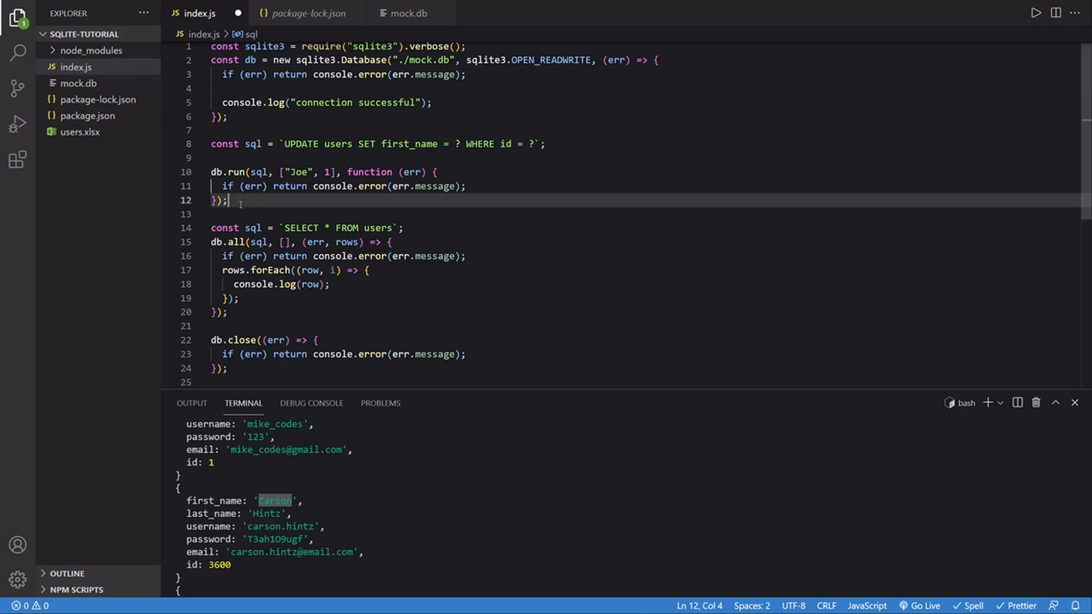
pyautogui.click(227, 312)
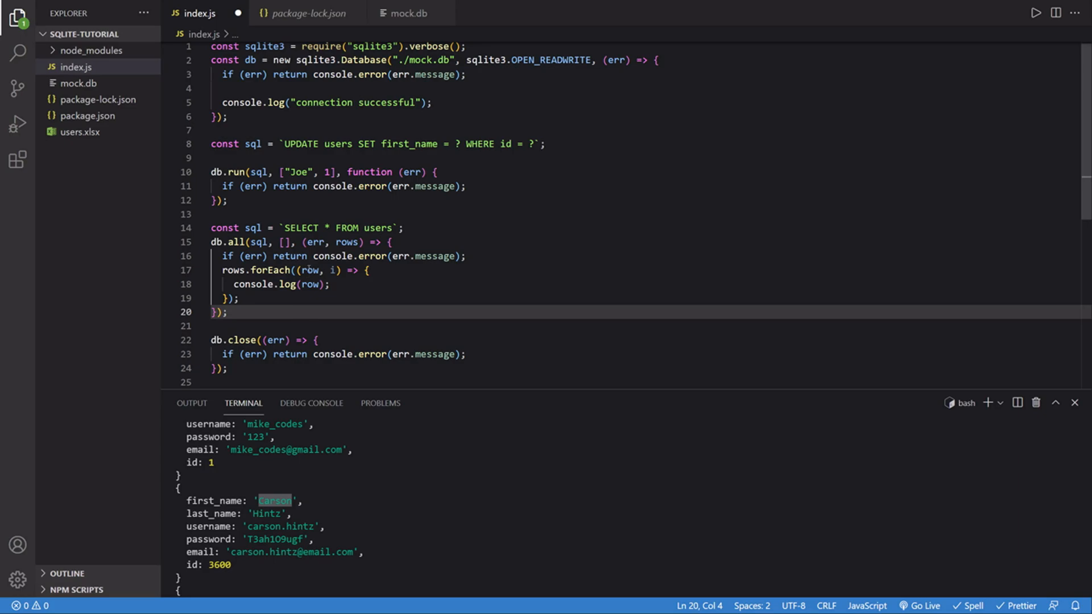
pyautogui.moveTo(252, 316)
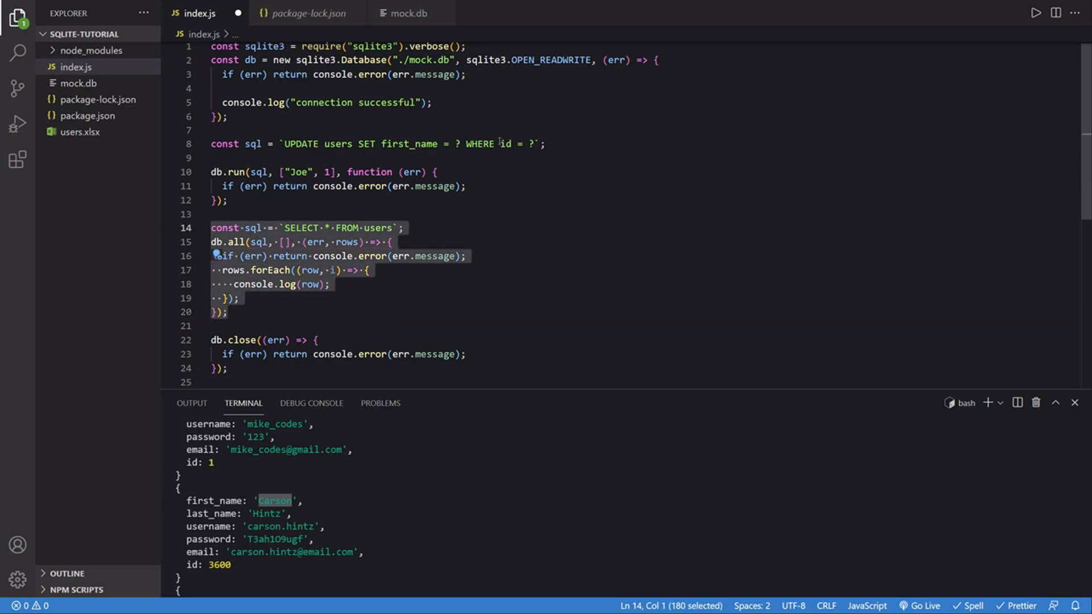
# Comment out lines 14–20 and replace the UPDATE string with DELETE FROM users WHERE id=?
pyautogui.press('ctrl+/')
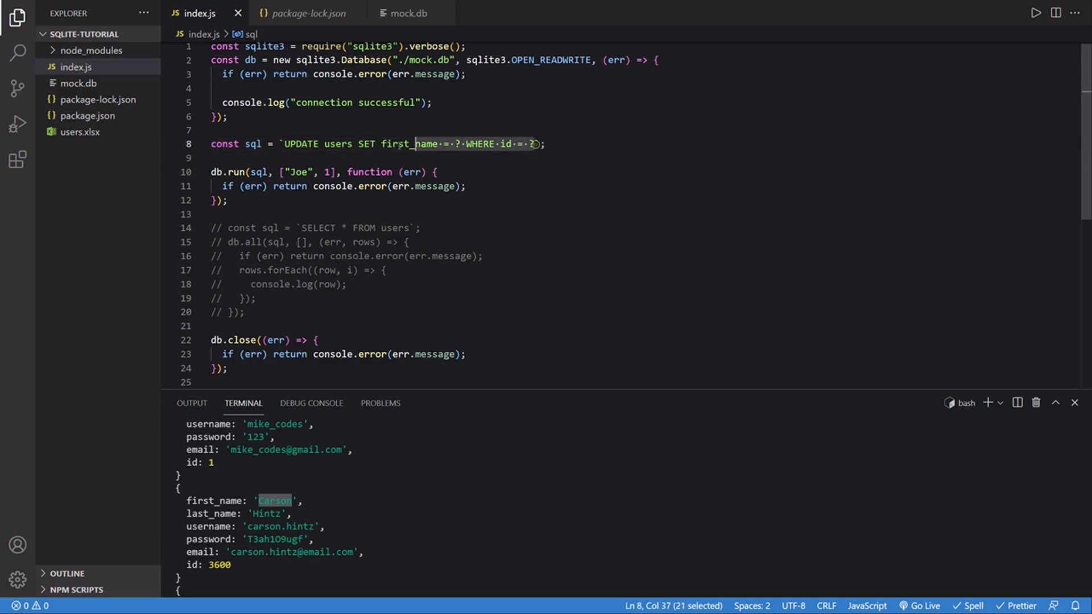
pyautogui.press('Delete')
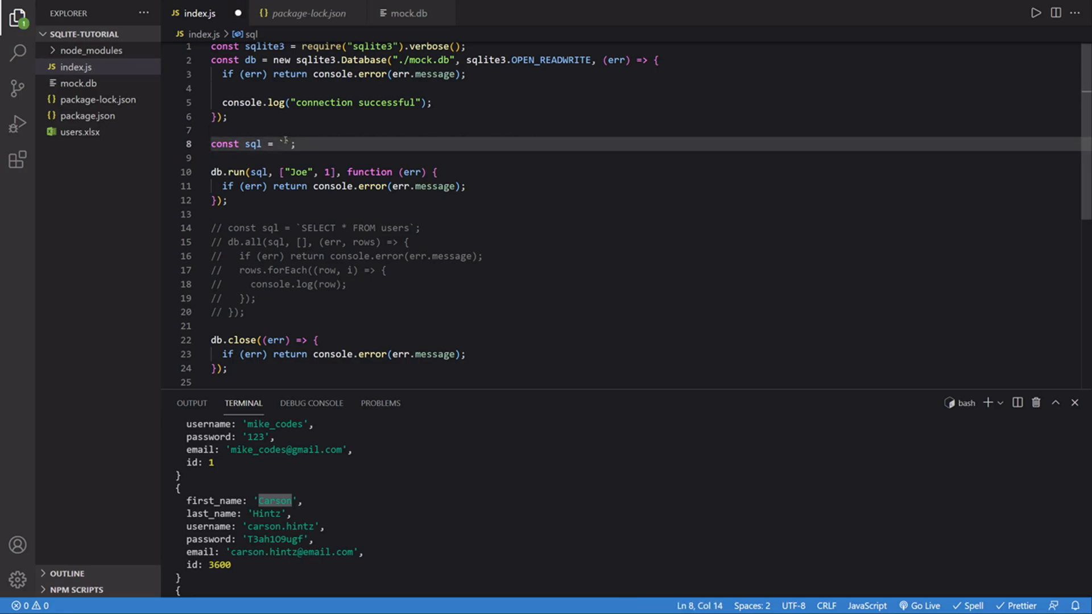
pyautogui.write('DELET')
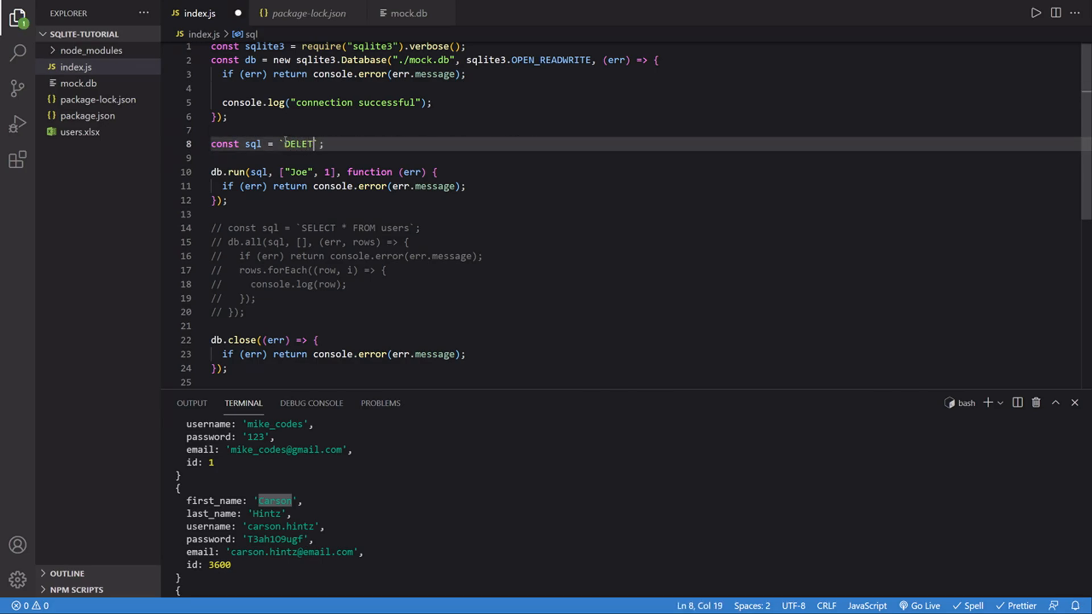
pyautogui.write('FROM')
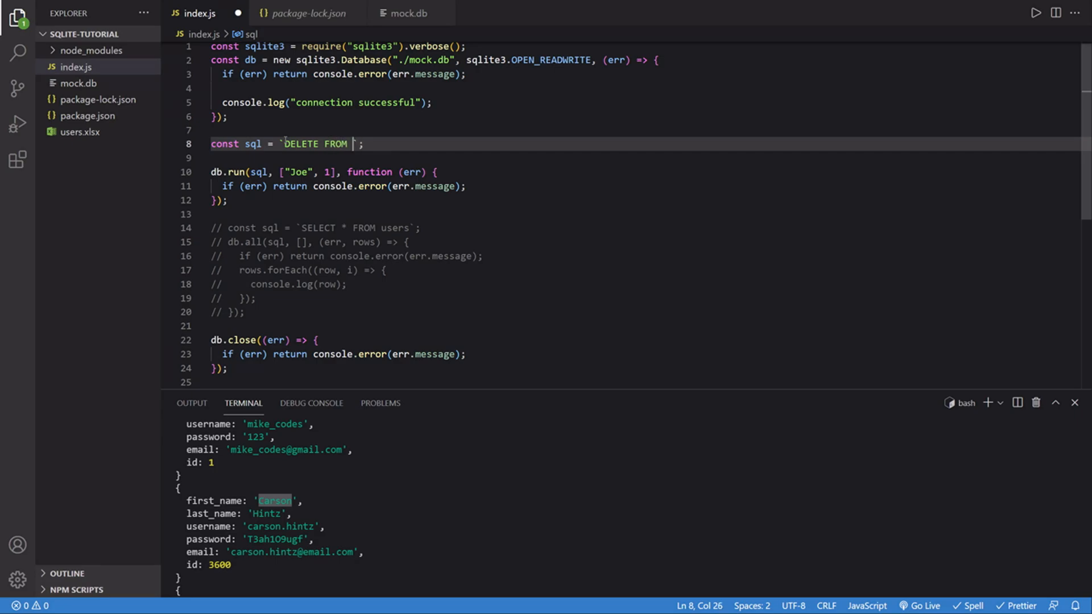
pyautogui.write('use')
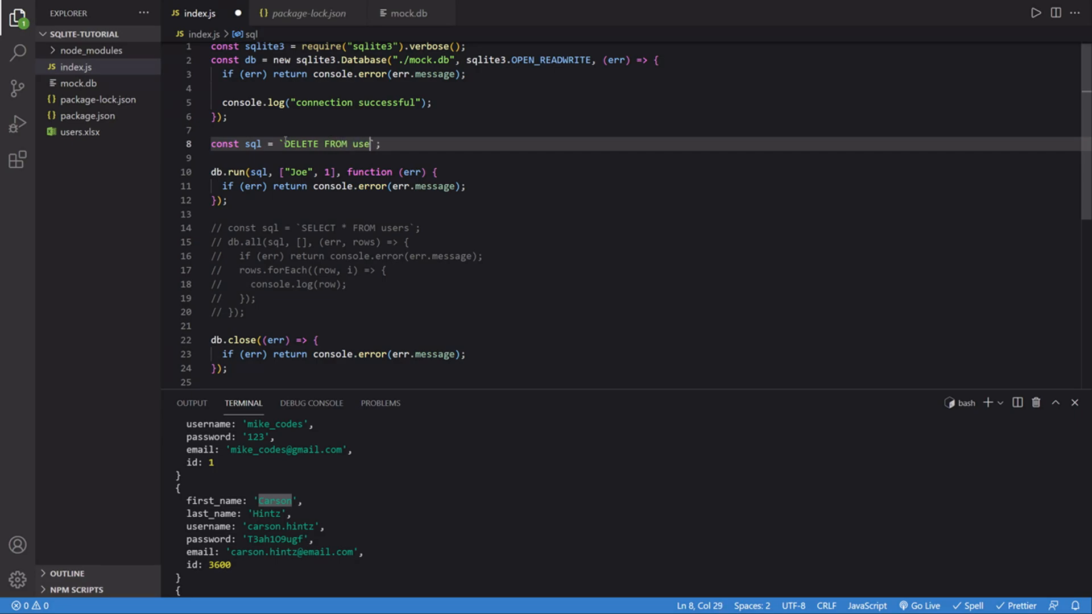
pyautogui.write('rs')
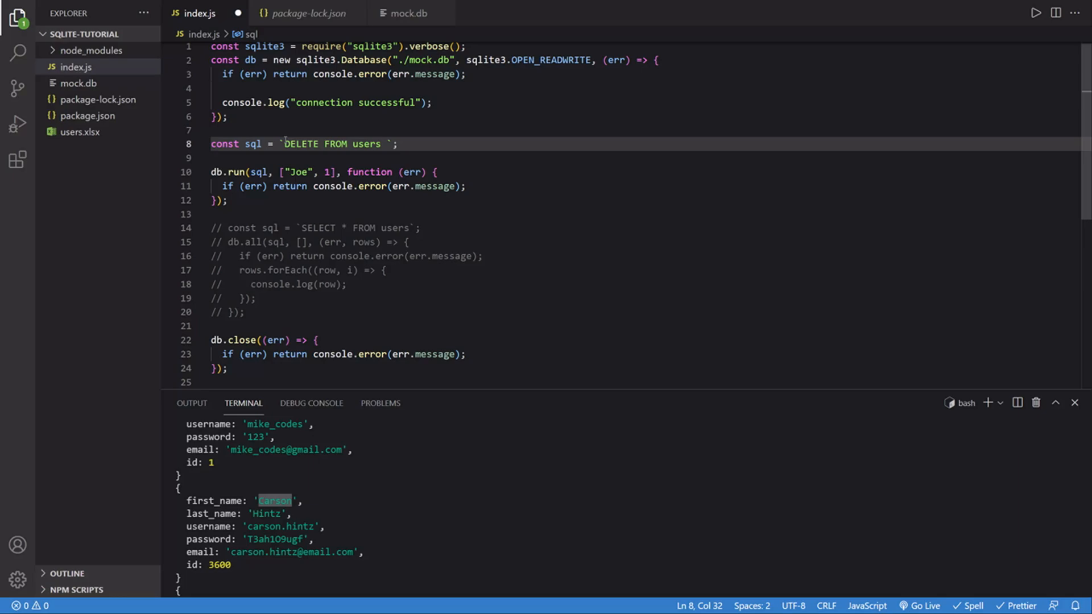
pyautogui.write('W')
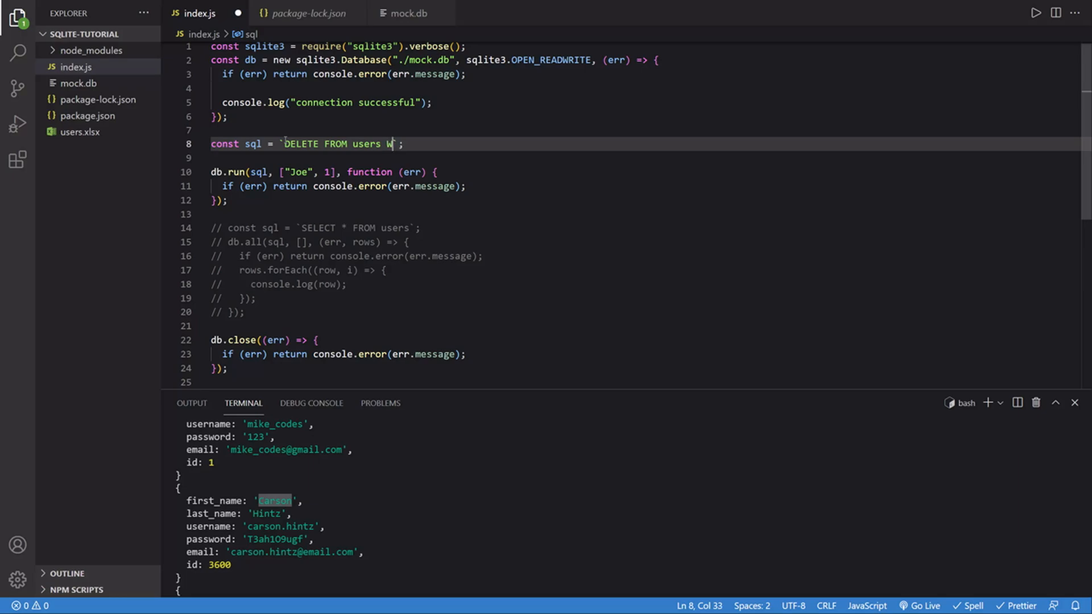
pyautogui.write('HERE')
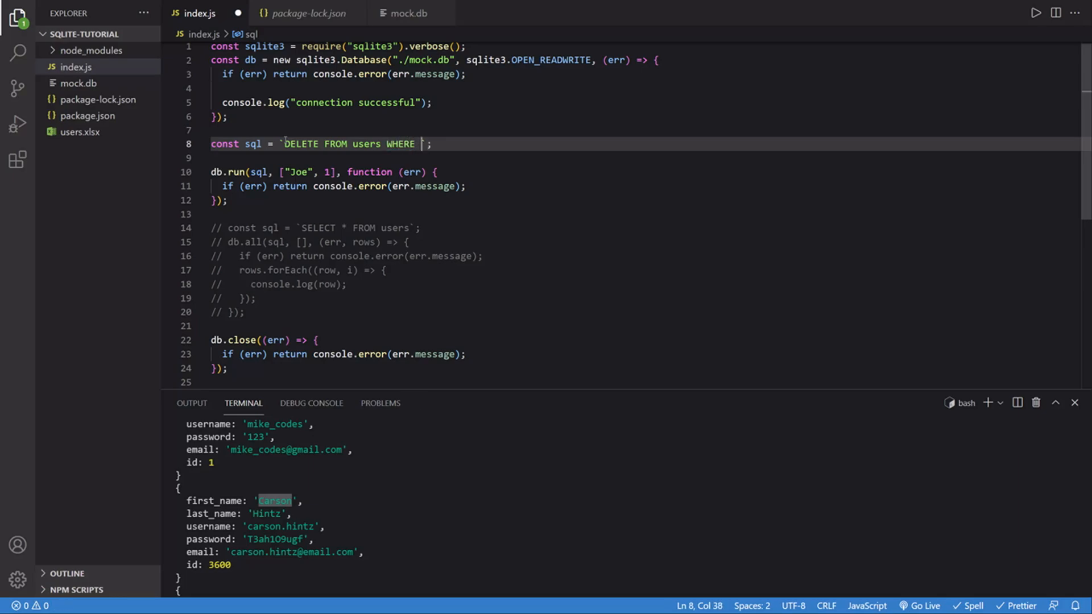
pyautogui.write('id=')
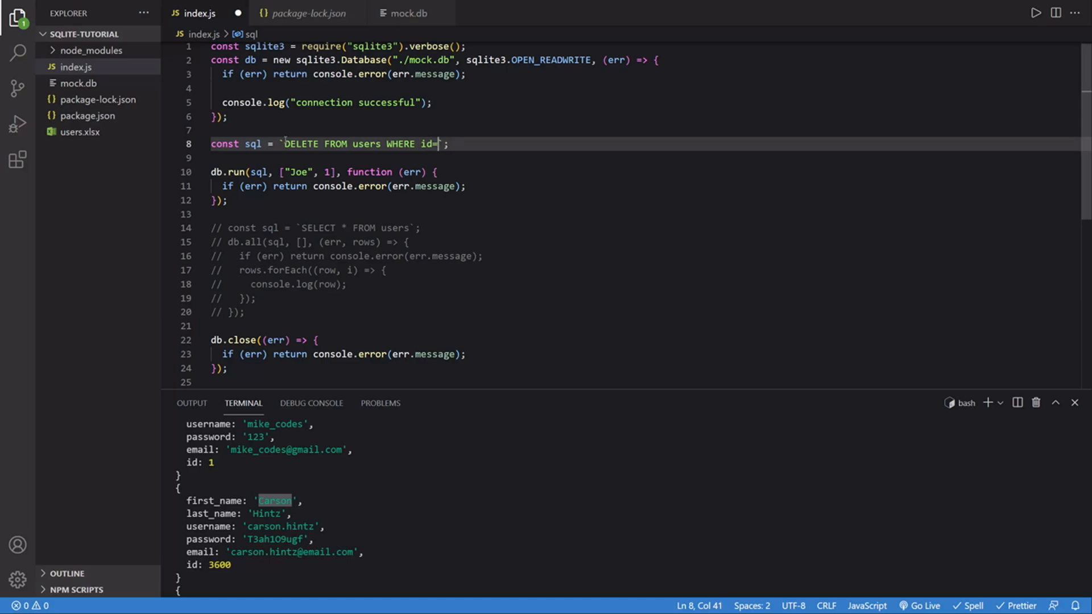
pyautogui.write('?')
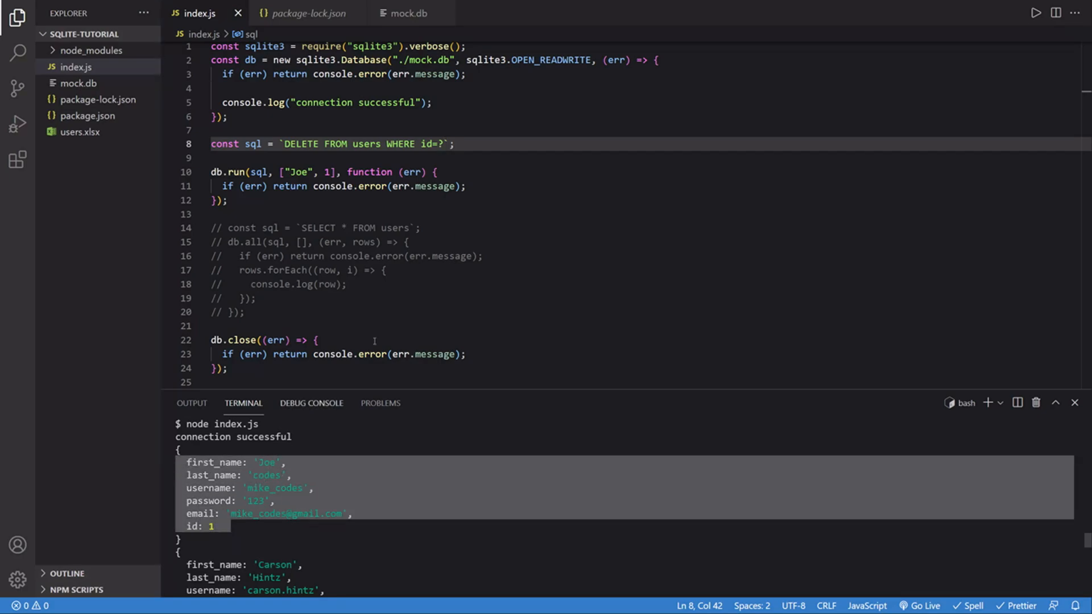
# Remove 'Joe' from the db.run parameters so only id 1 is passed
pyautogui.click(216, 157)
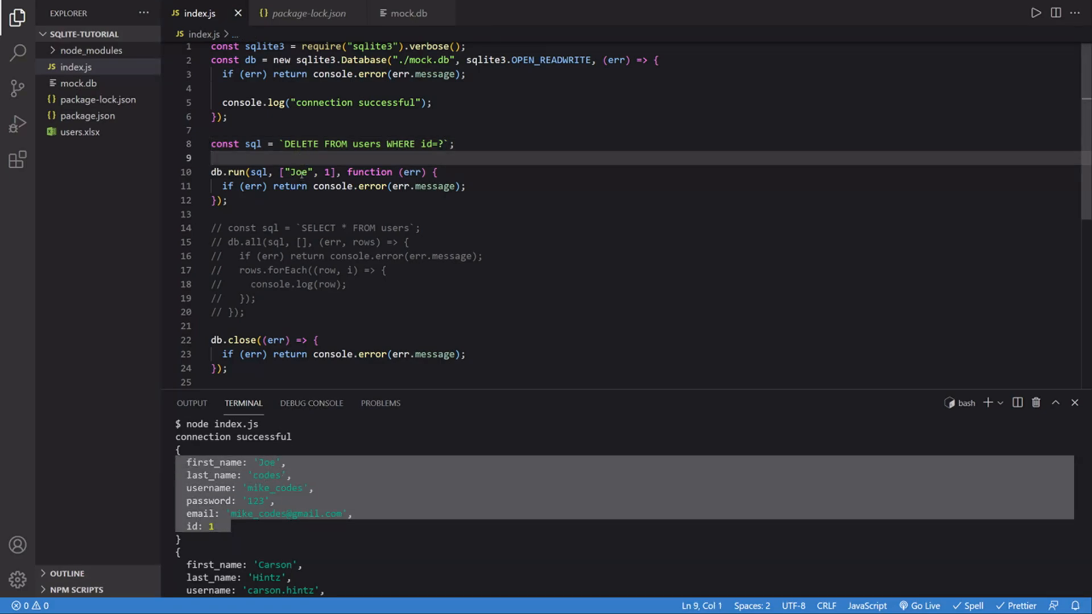
pyautogui.doubleClick(298, 172)
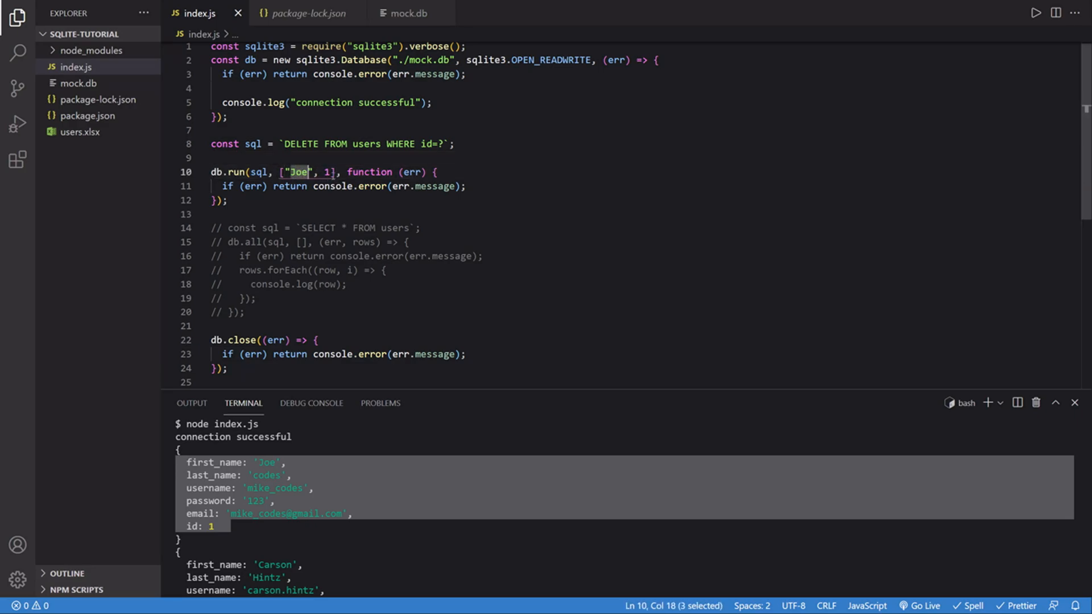
pyautogui.click(212, 157)
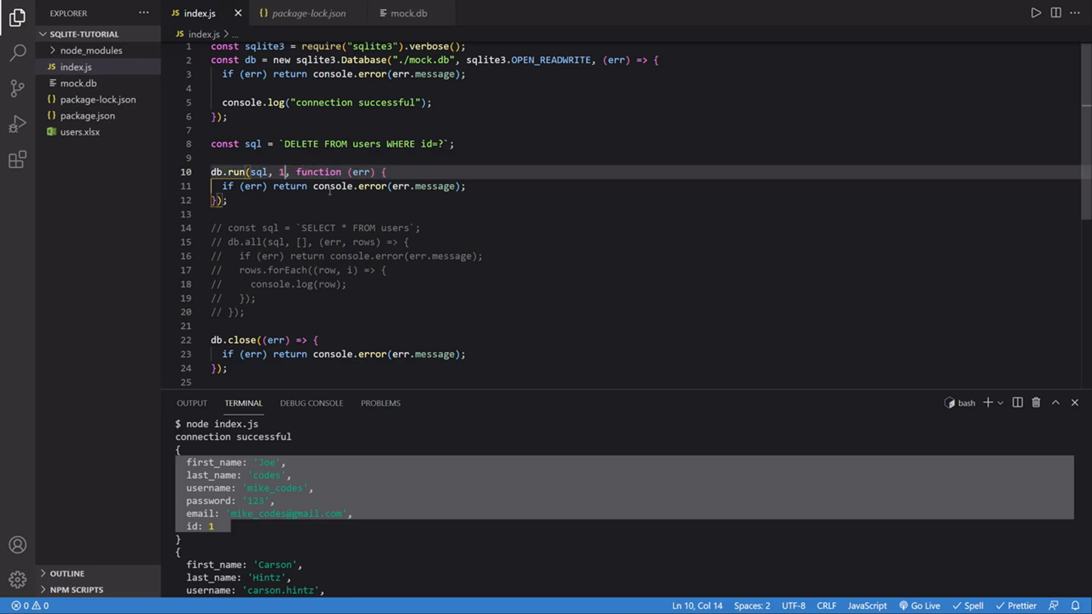
pyautogui.moveTo(317, 205)
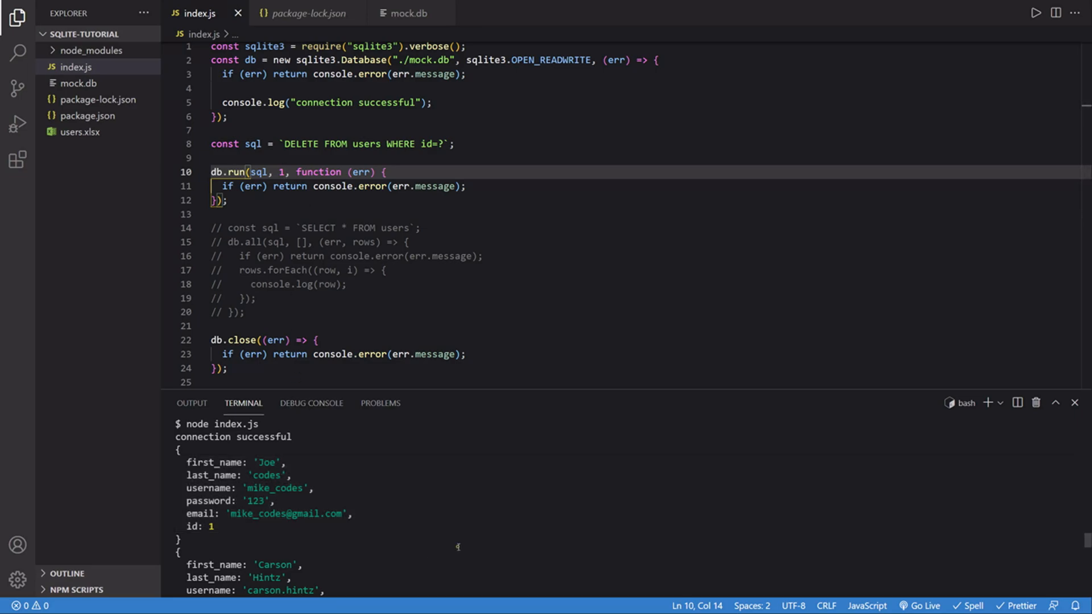
# Run 'node index.js' in the terminal to execute the delete
pyautogui.scroll(-3)
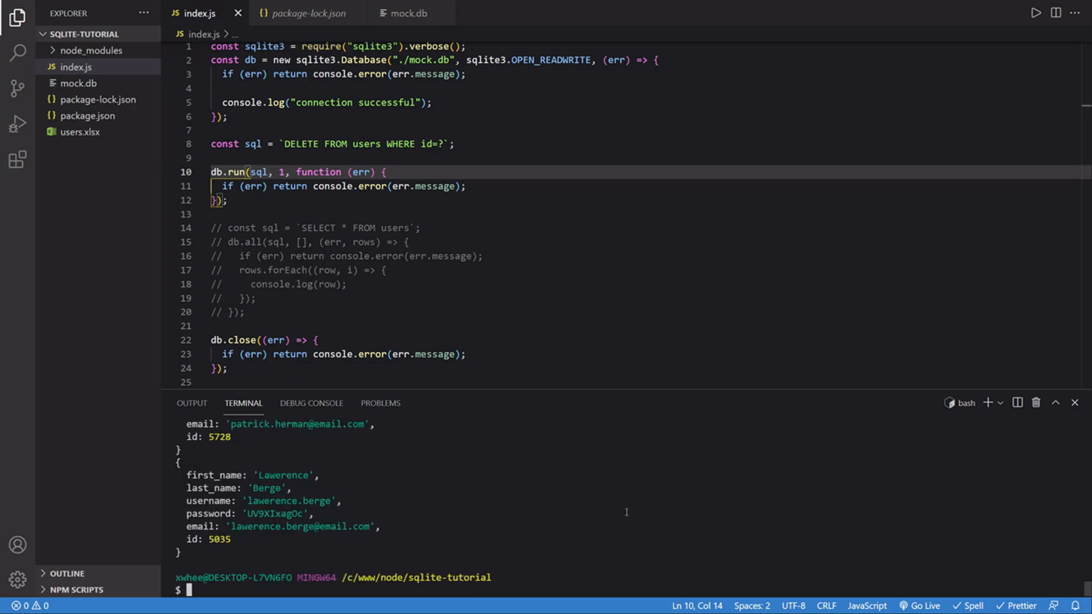
pyautogui.write('node index.js')
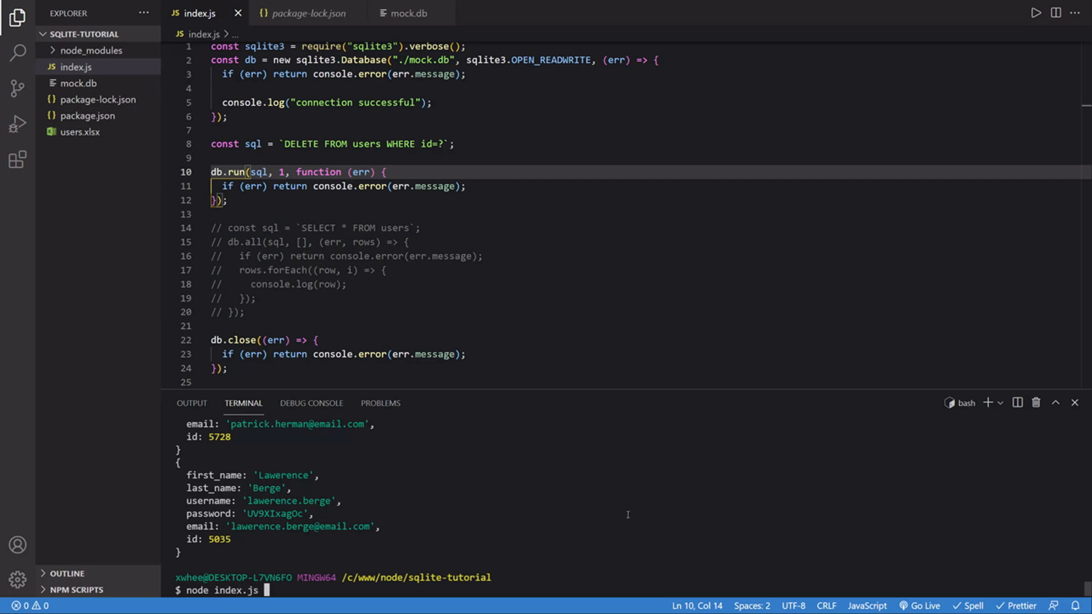
pyautogui.press('Return')
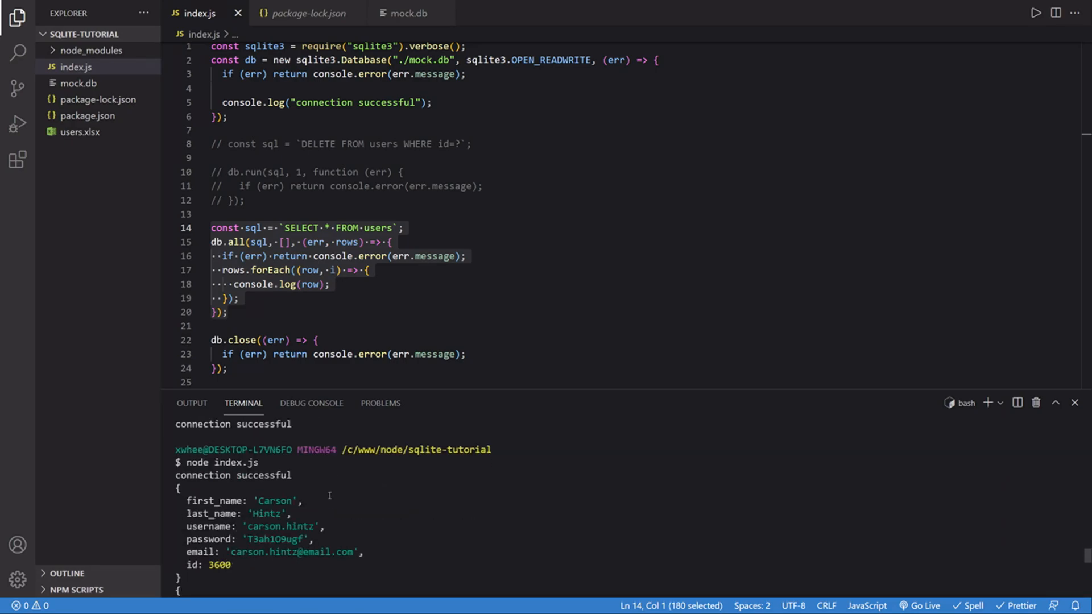
# Scroll through the terminal output to confirm user 1 no longer appears
pyautogui.scroll(-3)
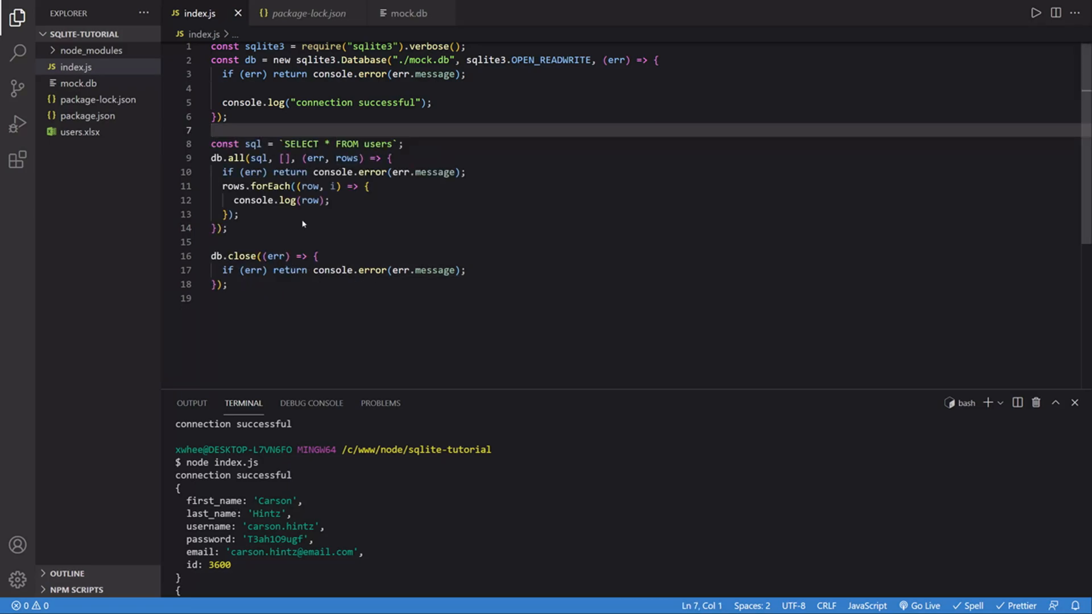
pyautogui.moveTo(300, 130)
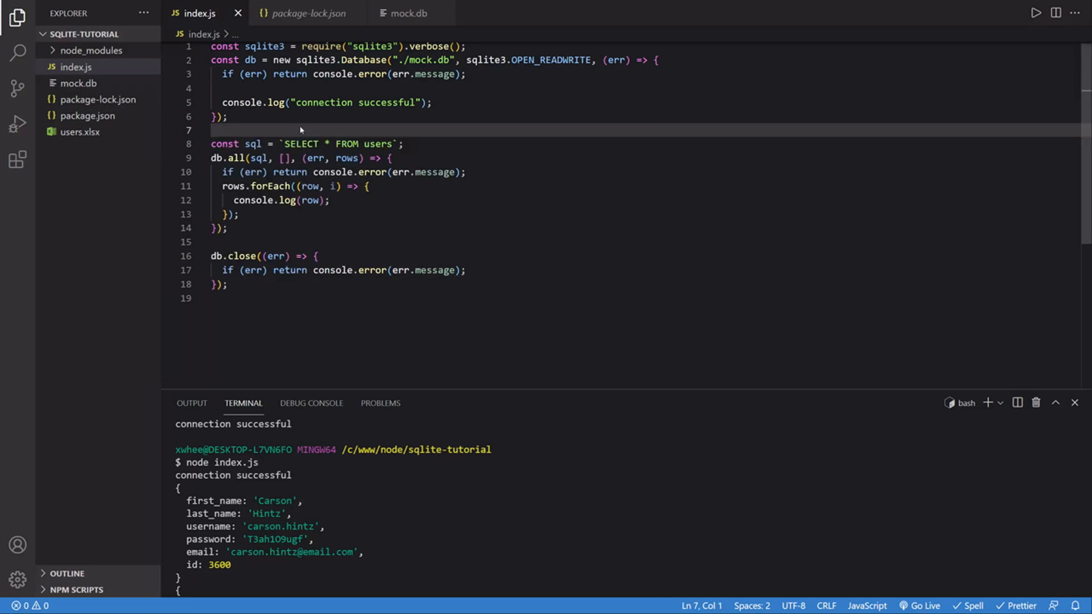
pyautogui.moveTo(323, 140)
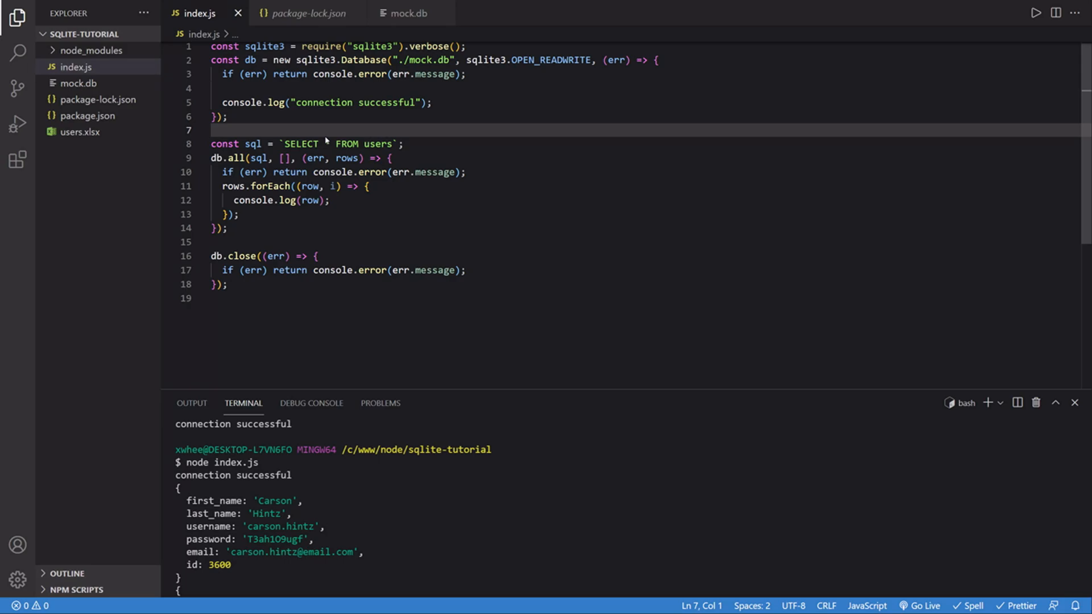